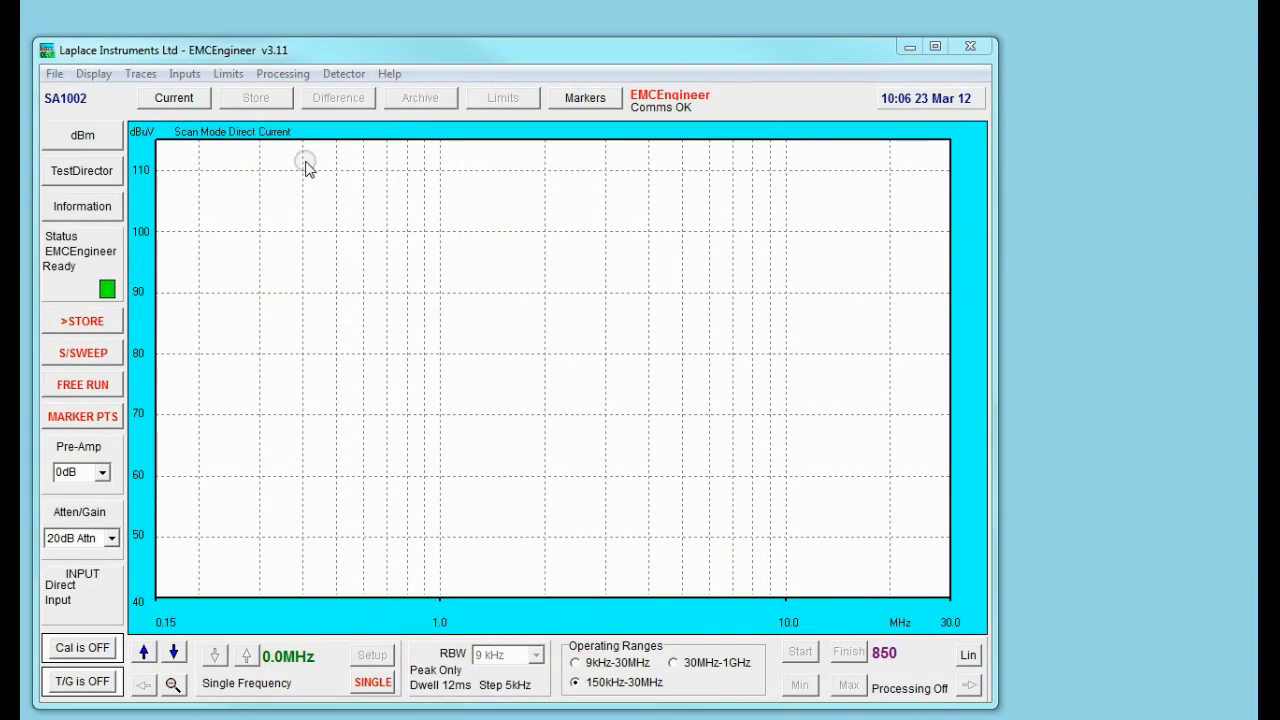
Select LISN input with 30 dB pre-amp and 10 dB attenuation, then apply EN55015 Lighting, Mains limits
{"action": "left_click", "coordinate": [184, 72]}
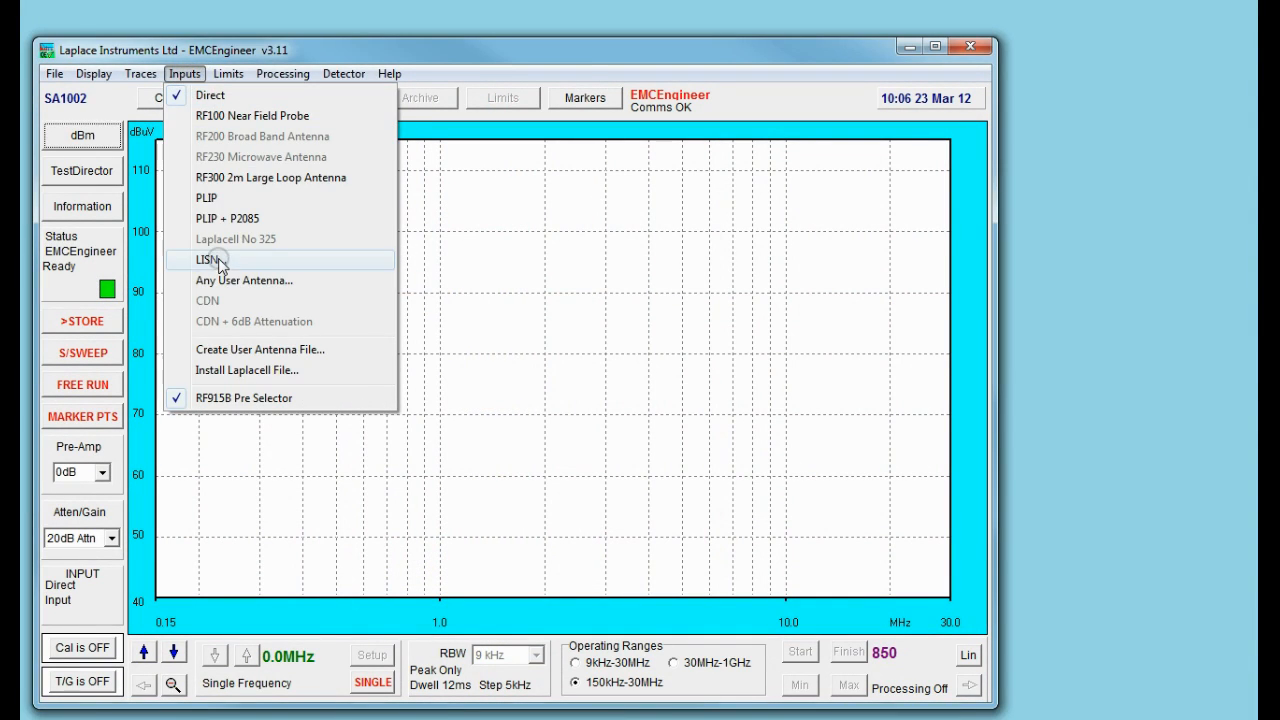
{"action": "left_click", "coordinate": [204, 260]}
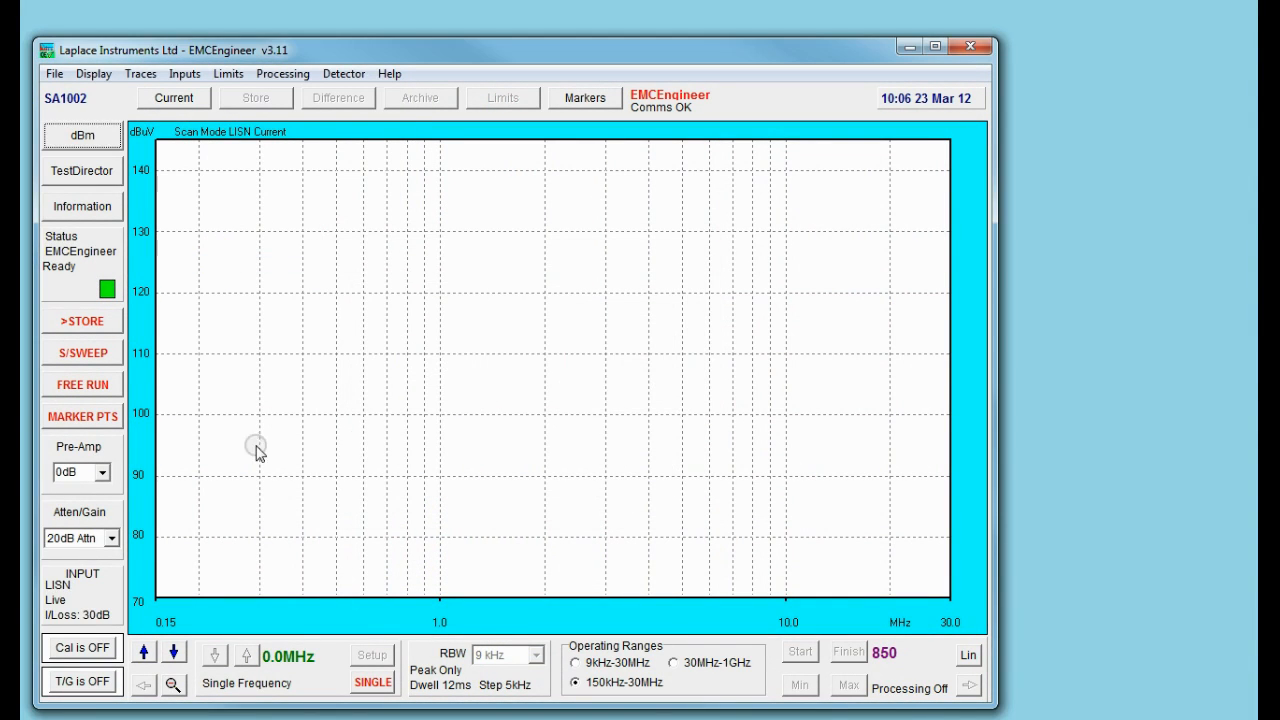
{"action": "left_click", "coordinate": [104, 472]}
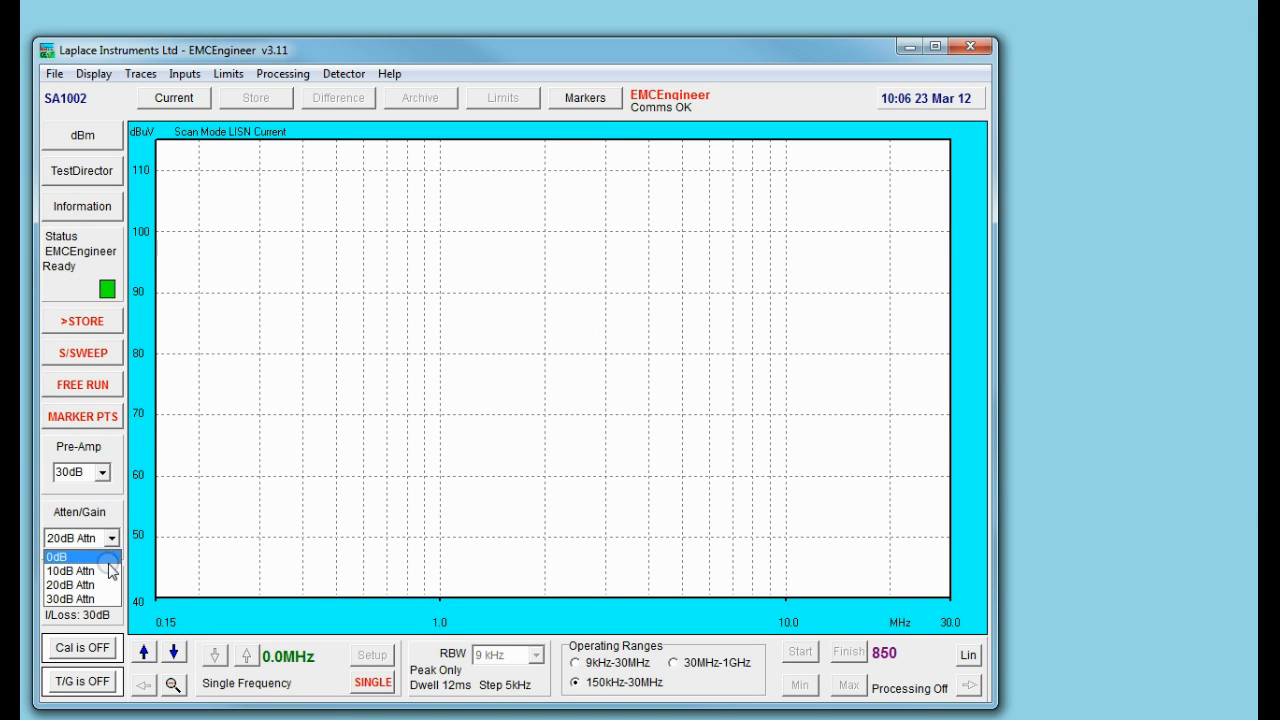
{"action": "left_click", "coordinate": [70, 570]}
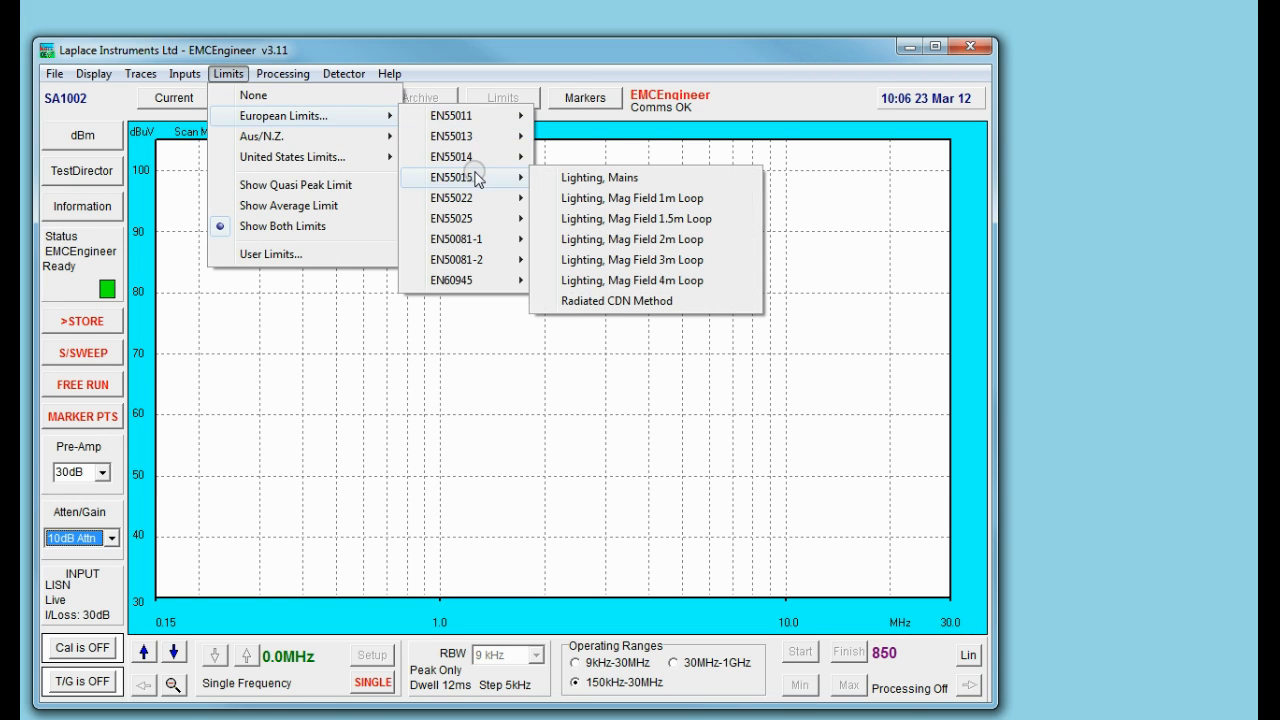
{"action": "mouse_move", "coordinate": [572, 184]}
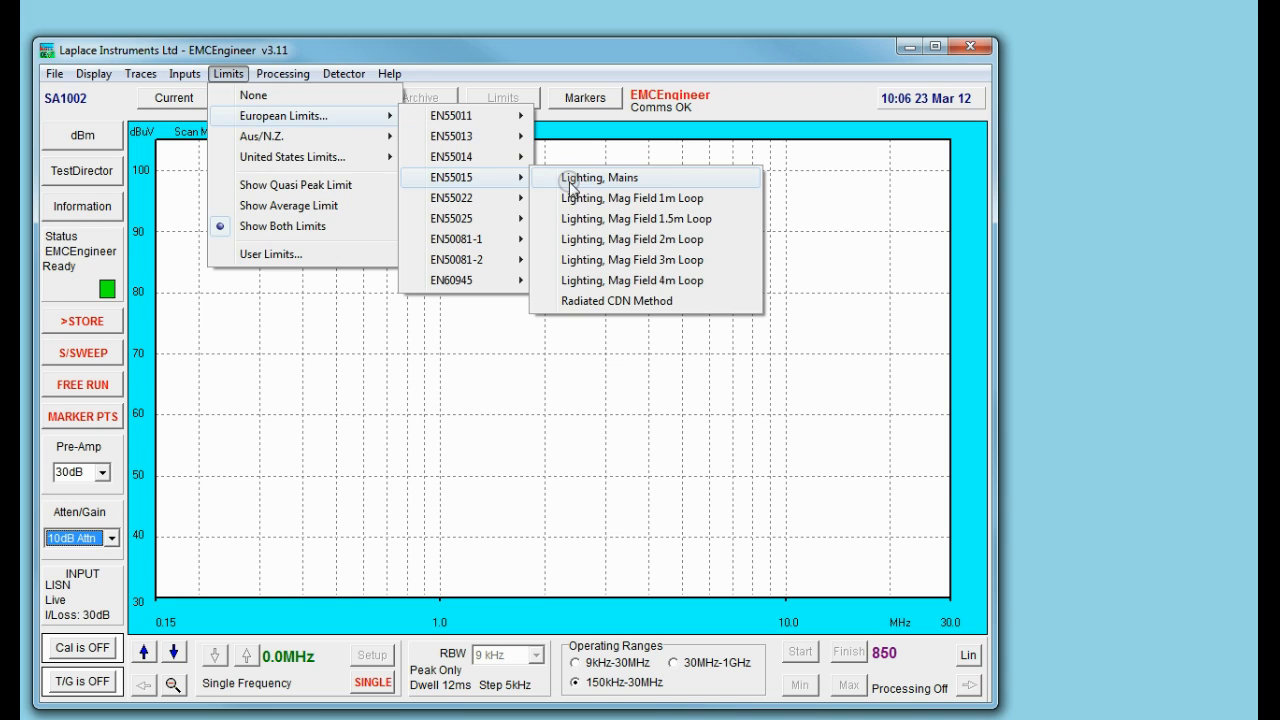
{"action": "left_click", "coordinate": [596, 176]}
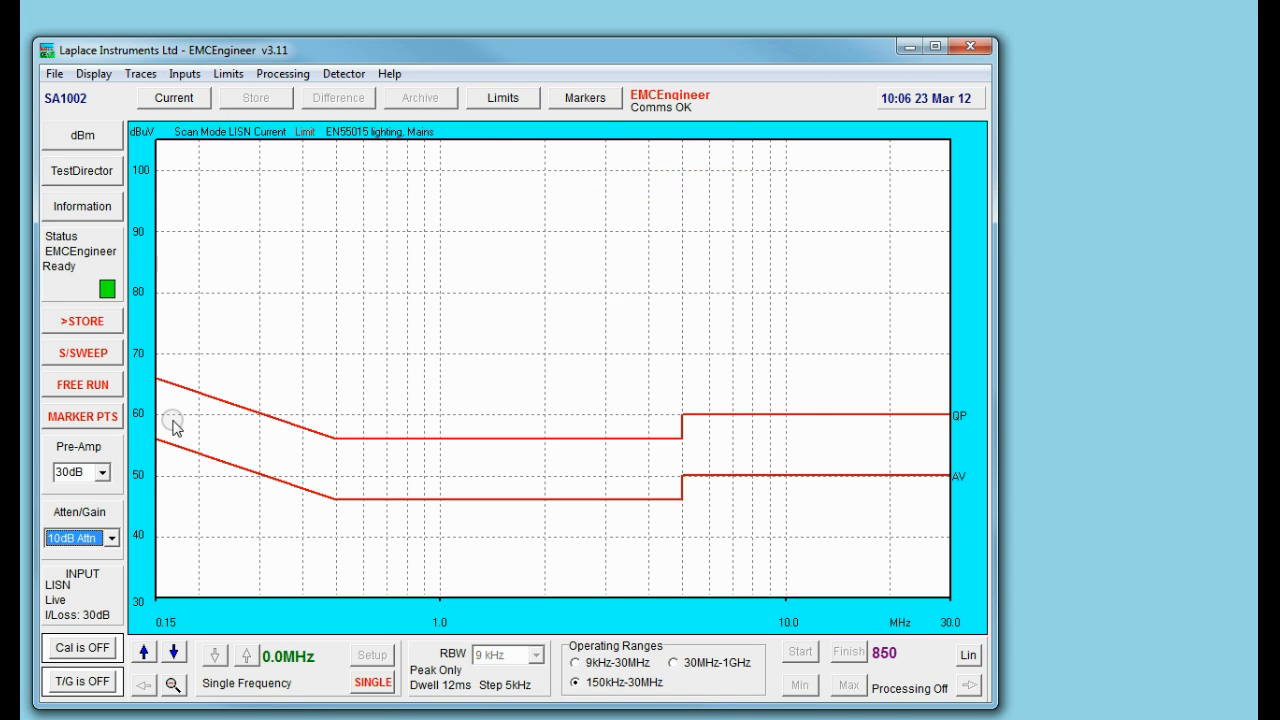
Run a single S/SWEEP across 150 kHz–30 MHz and let it complete against the limit lines
{"action": "left_click", "coordinate": [78, 352]}
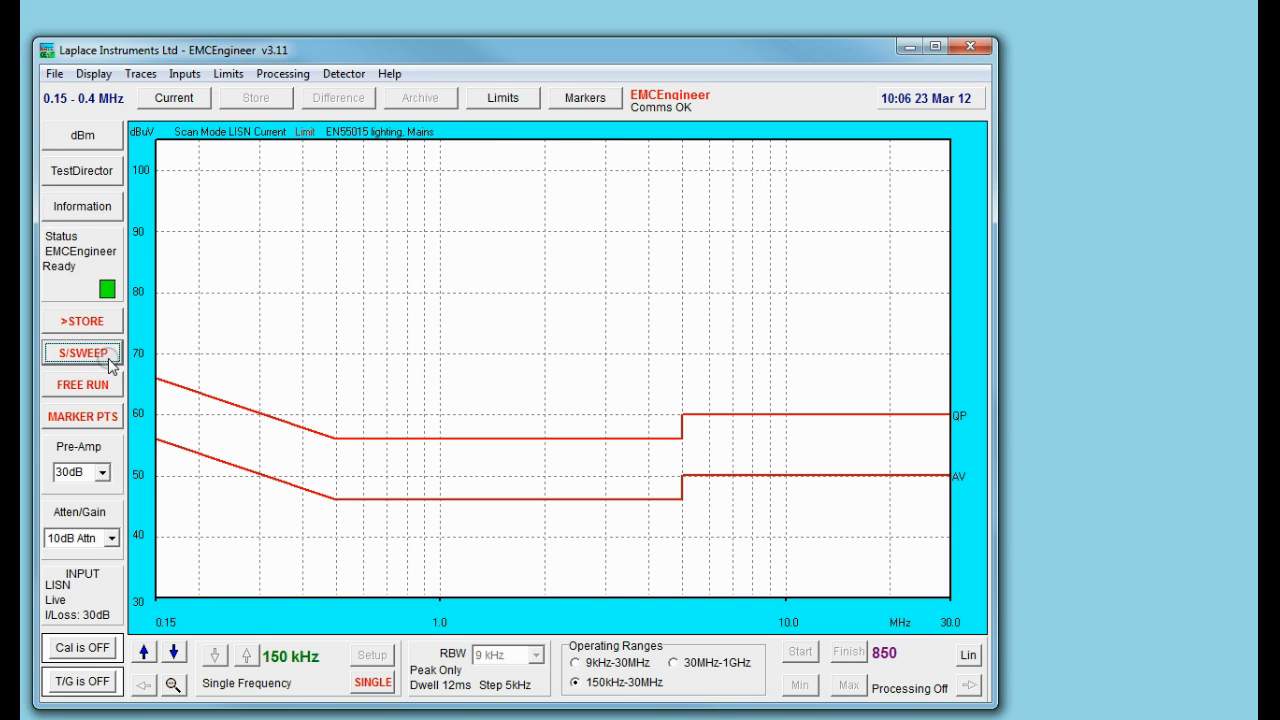
{"action": "left_click", "coordinate": [80, 352]}
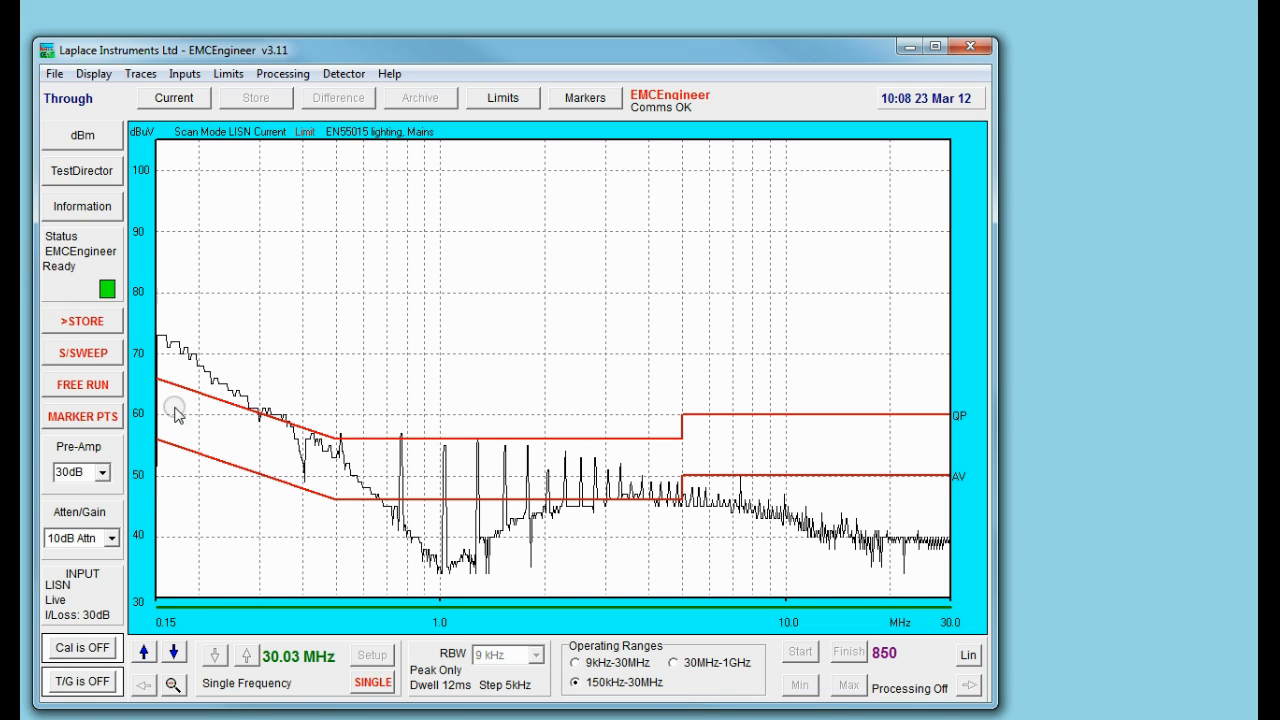
{"action": "mouse_move", "coordinate": [396, 544]}
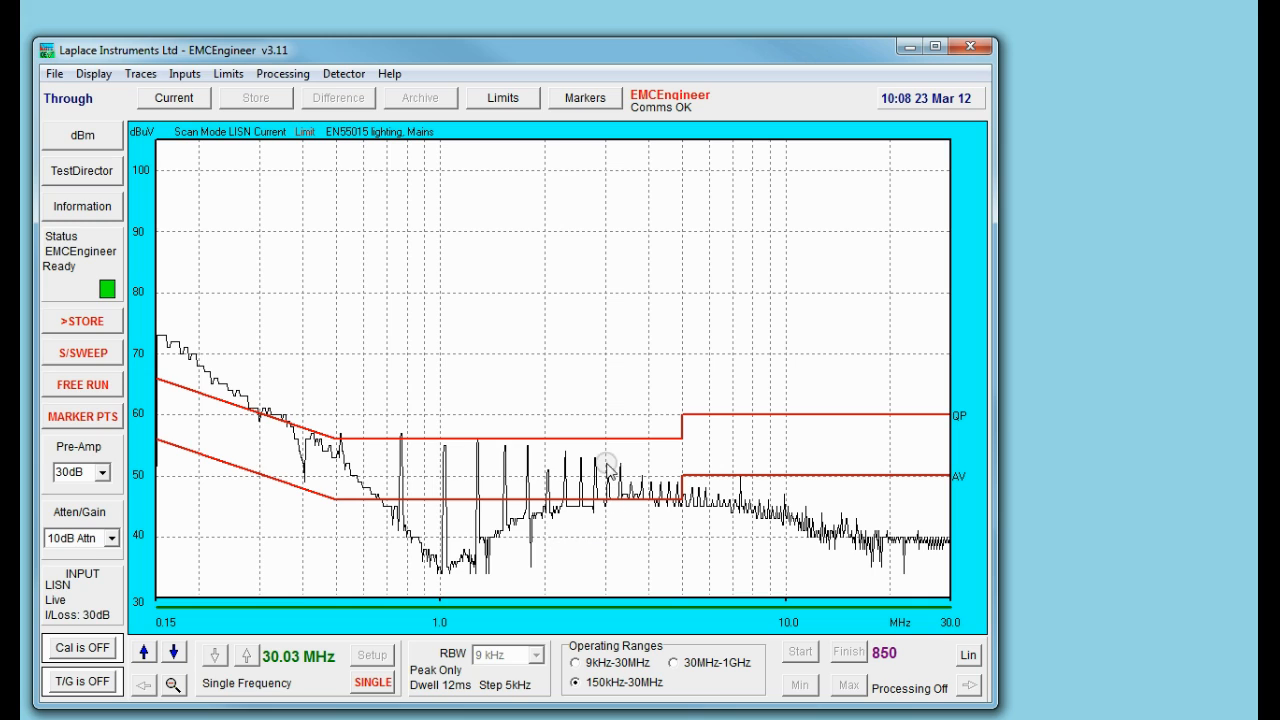
{"action": "mouse_move", "coordinate": [212, 316]}
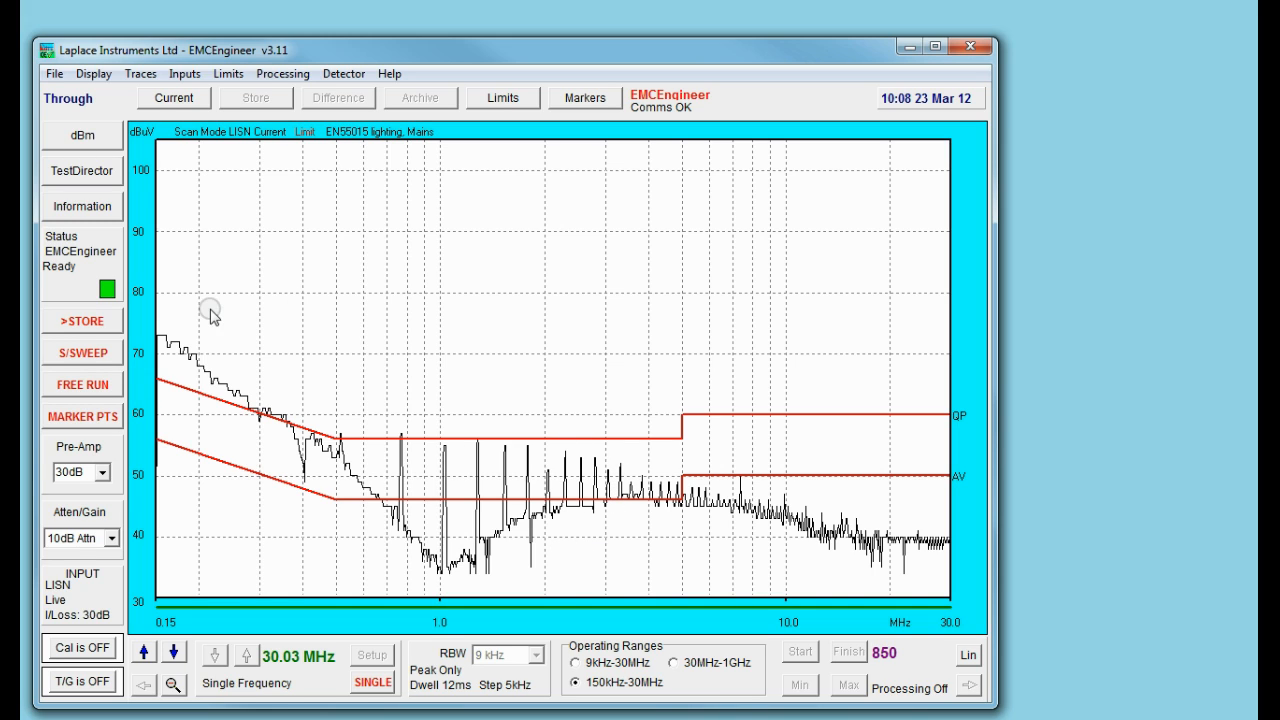
{"action": "mouse_move", "coordinate": [208, 476]}
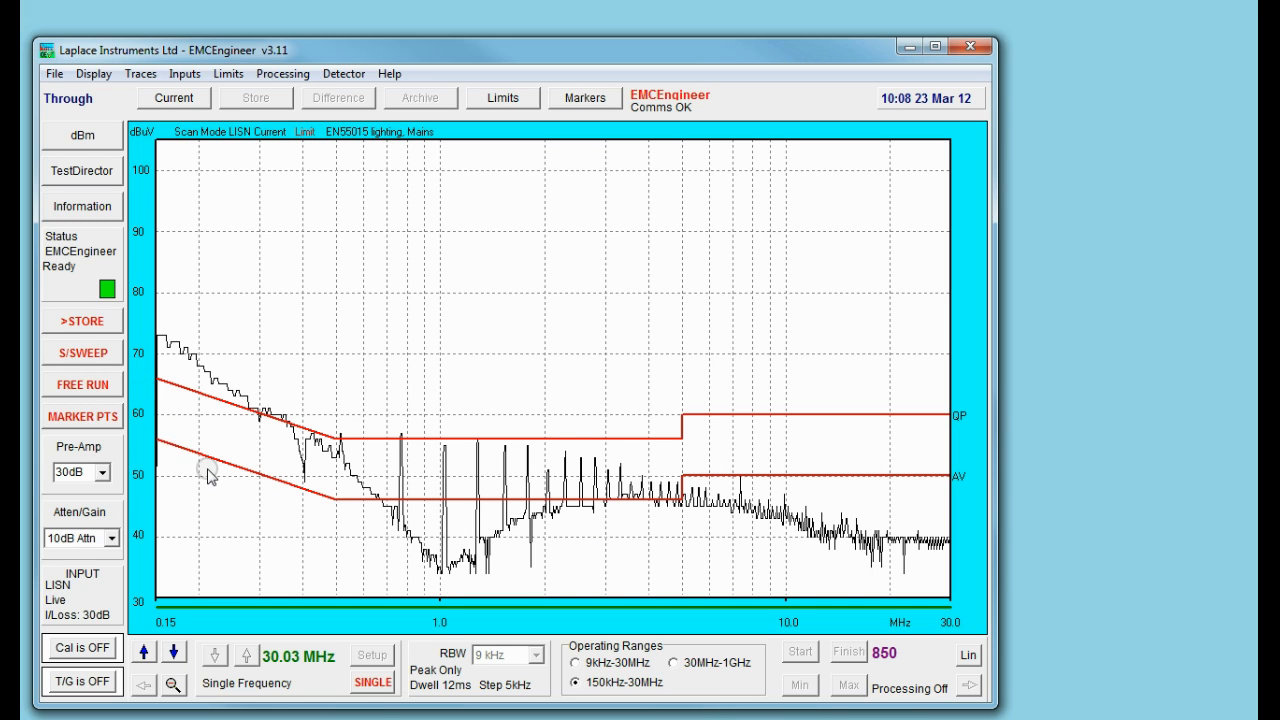
{"action": "mouse_move", "coordinate": [462, 582]}
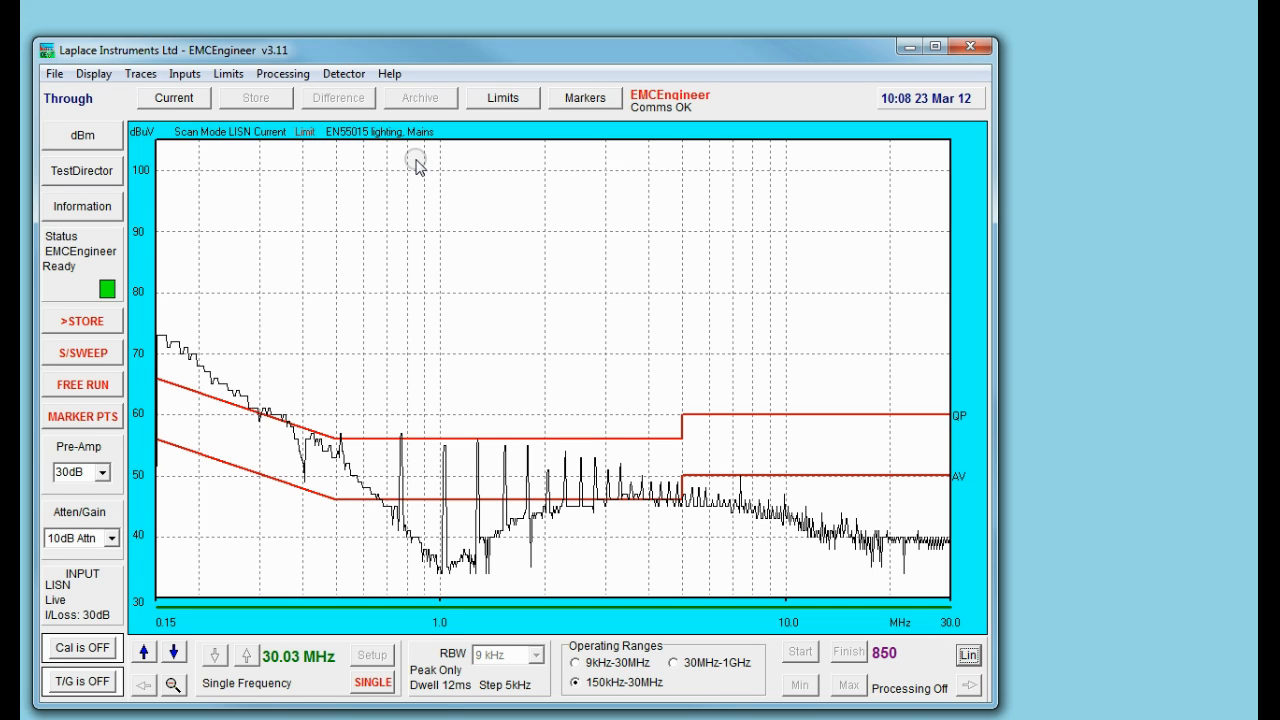
{"action": "mouse_move", "coordinate": [388, 148]}
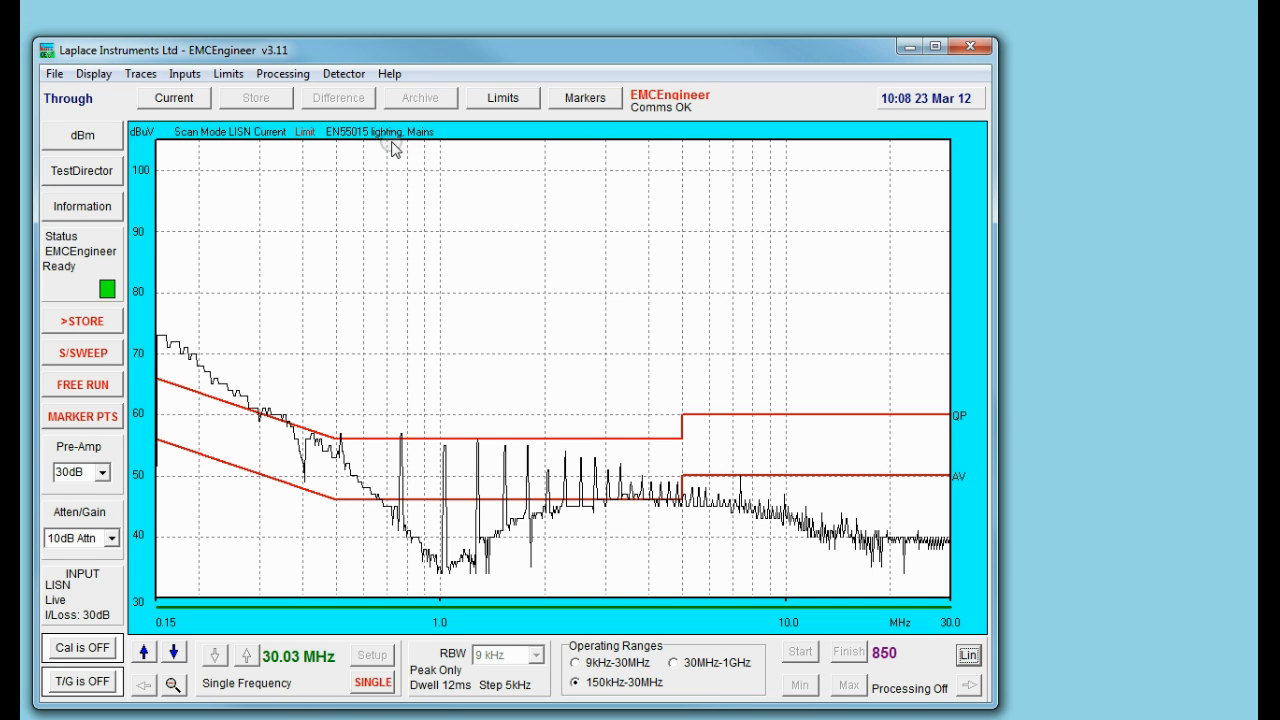
Set the detector mode to All Detectors, giving a 100 ms dwell time
{"action": "left_click", "coordinate": [344, 72]}
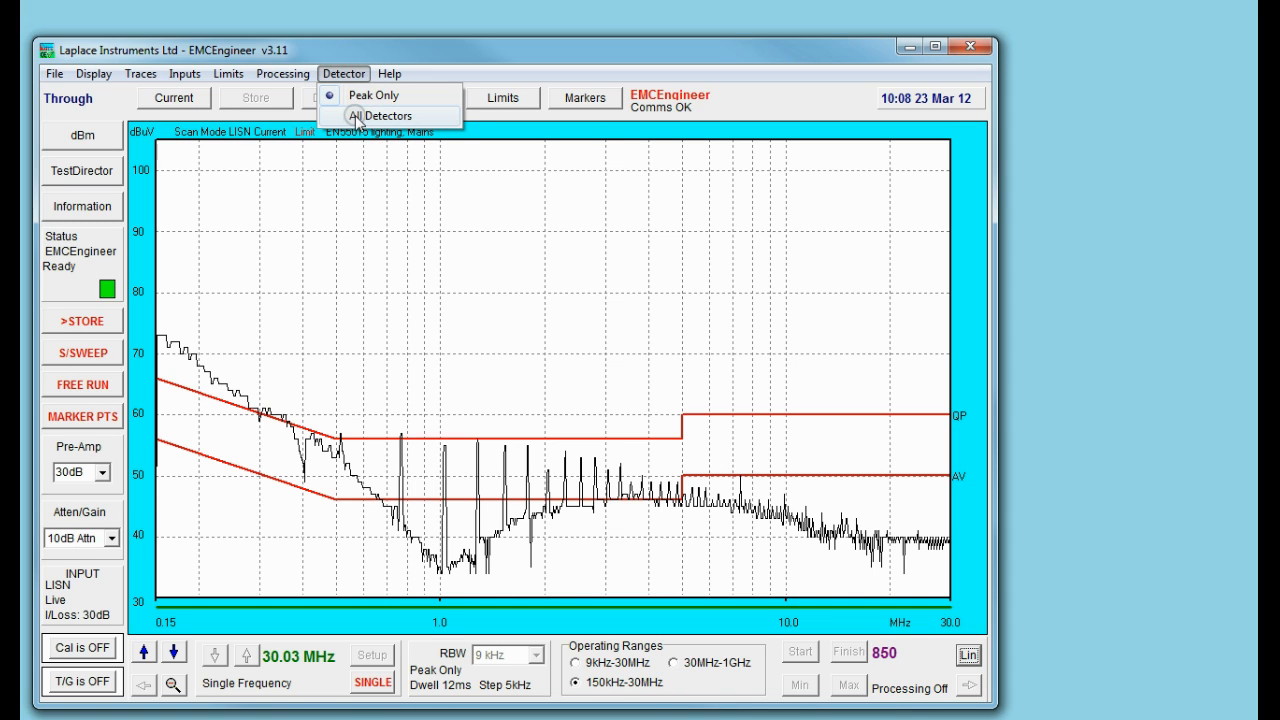
{"action": "left_click", "coordinate": [384, 114]}
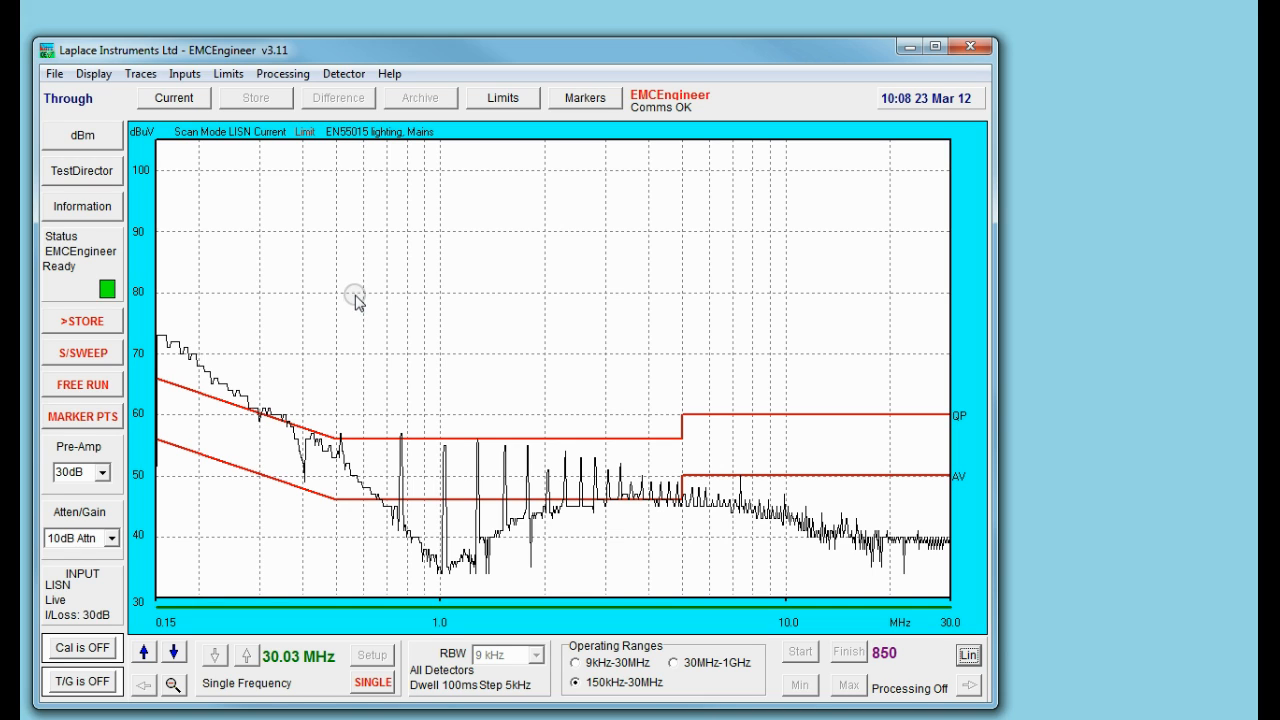
{"action": "mouse_move", "coordinate": [344, 328]}
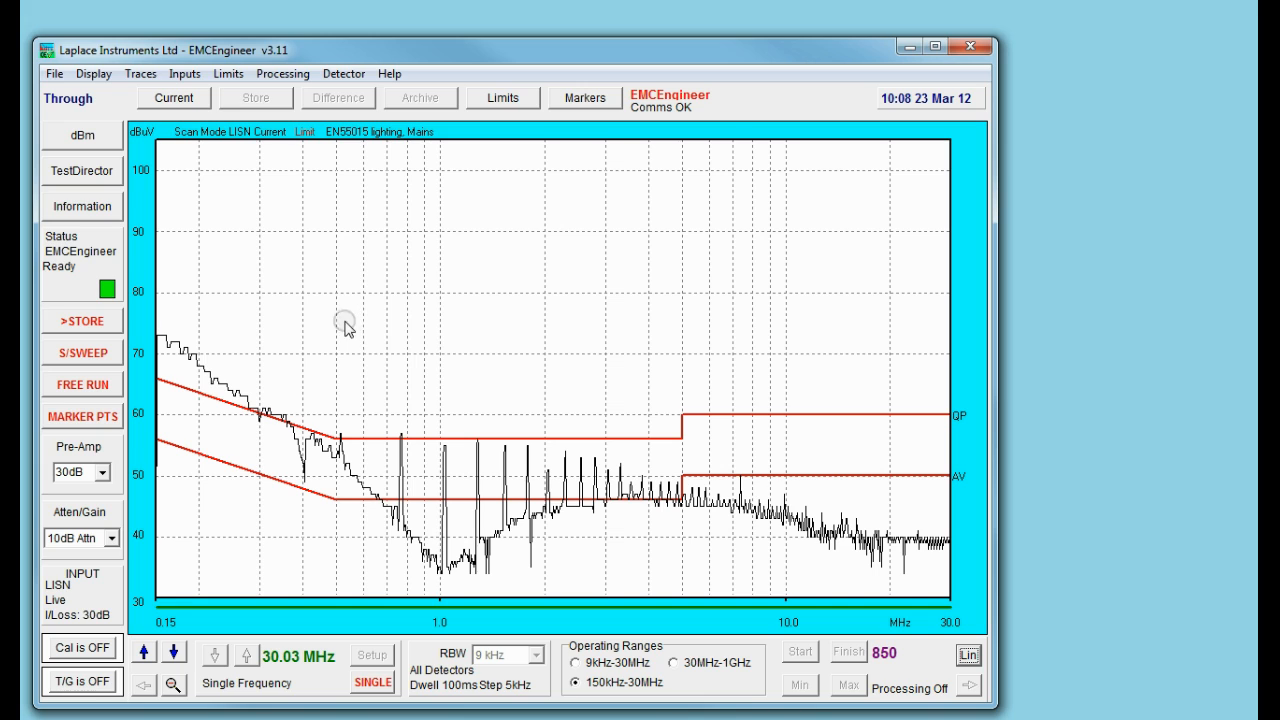
{"action": "mouse_move", "coordinate": [588, 140]}
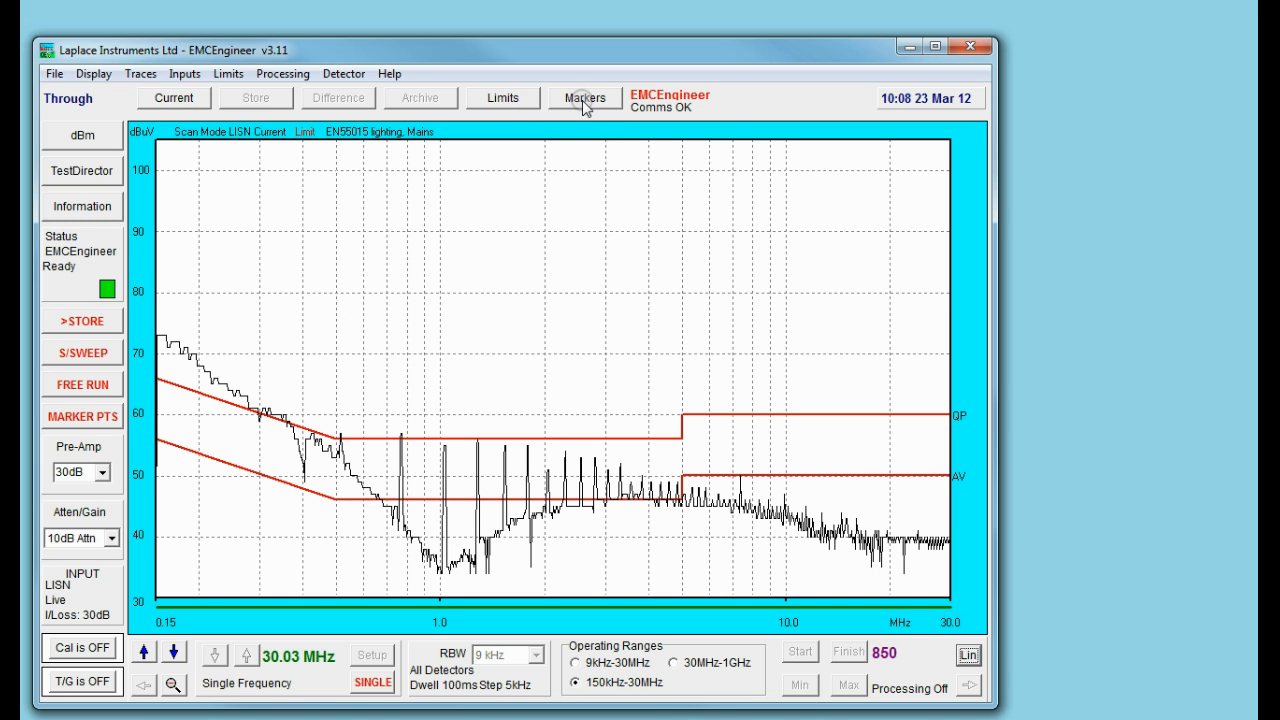
Show the Markers table and add markers on the emission peaks up to the one near 1.27 MHz
{"action": "left_click", "coordinate": [584, 96]}
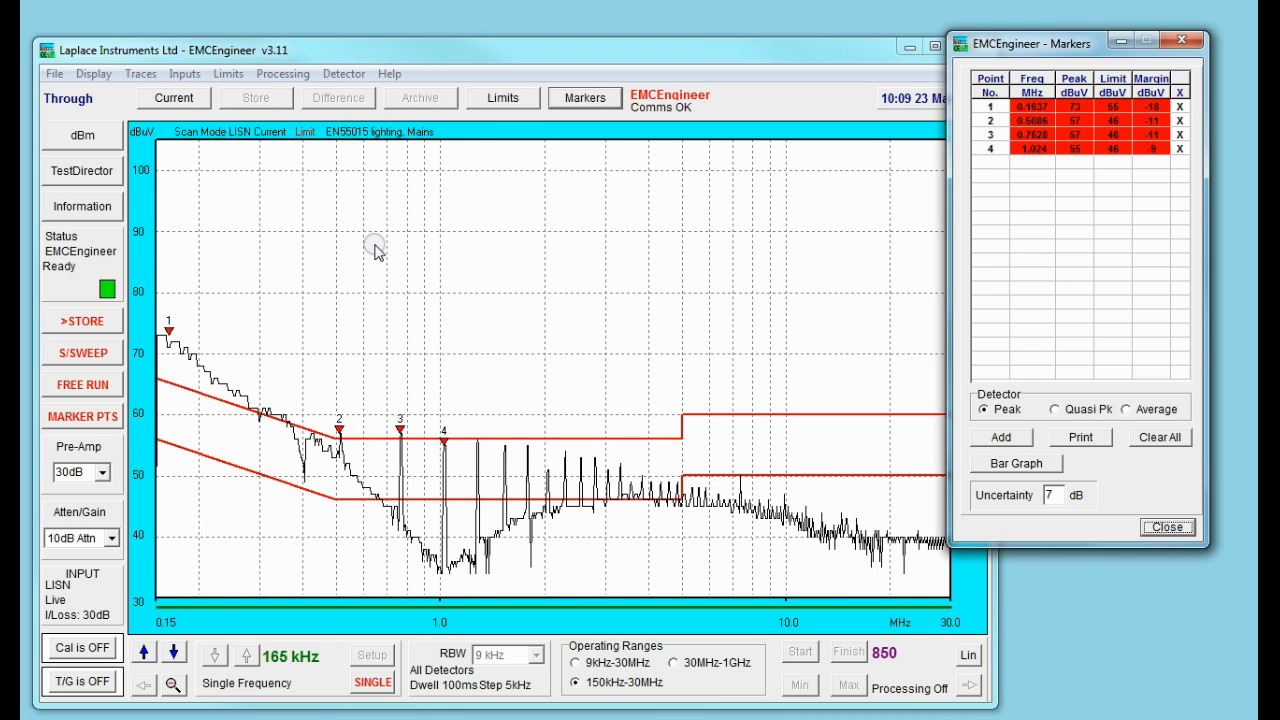
{"action": "left_click", "coordinate": [476, 256]}
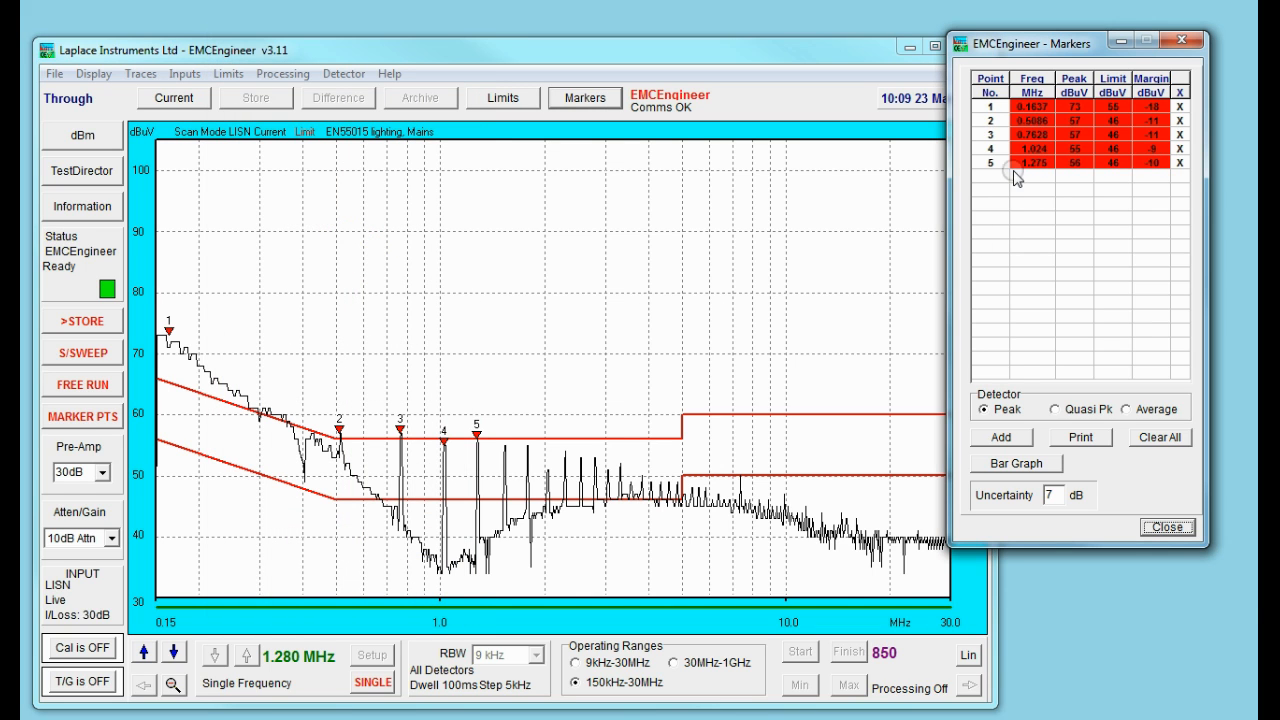
{"action": "mouse_move", "coordinate": [1048, 192]}
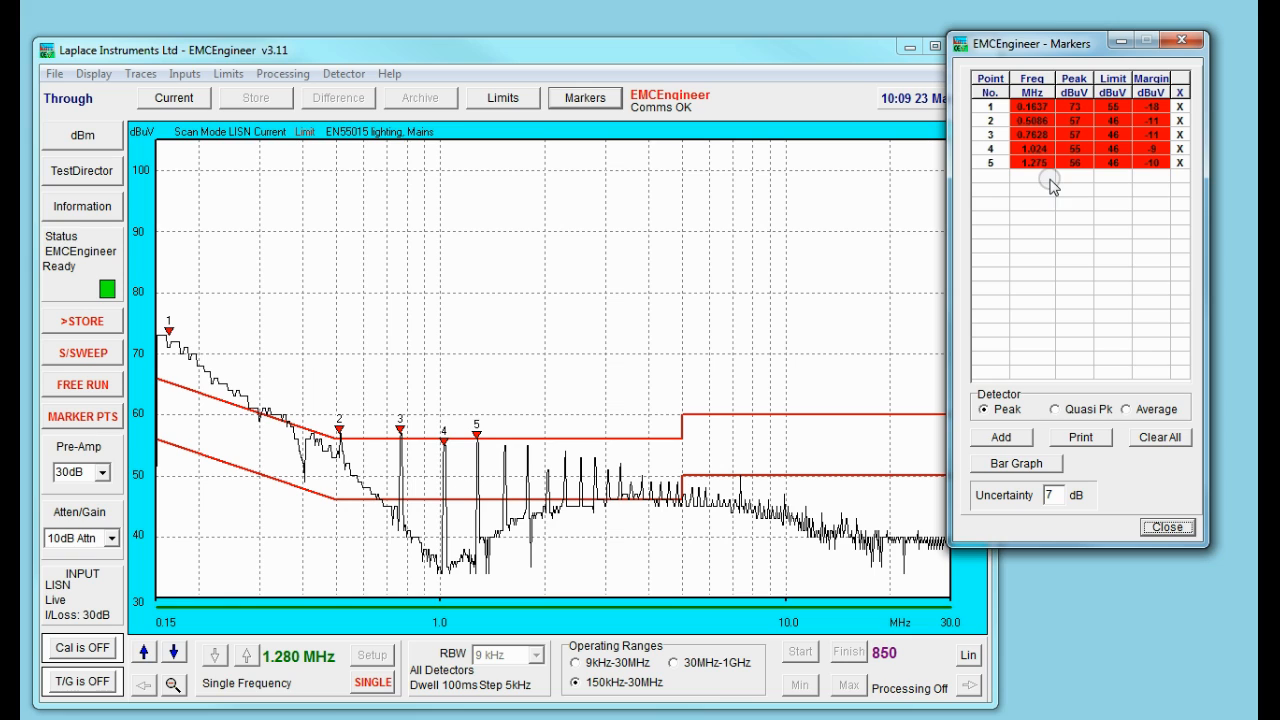
{"action": "mouse_move", "coordinate": [282, 360]}
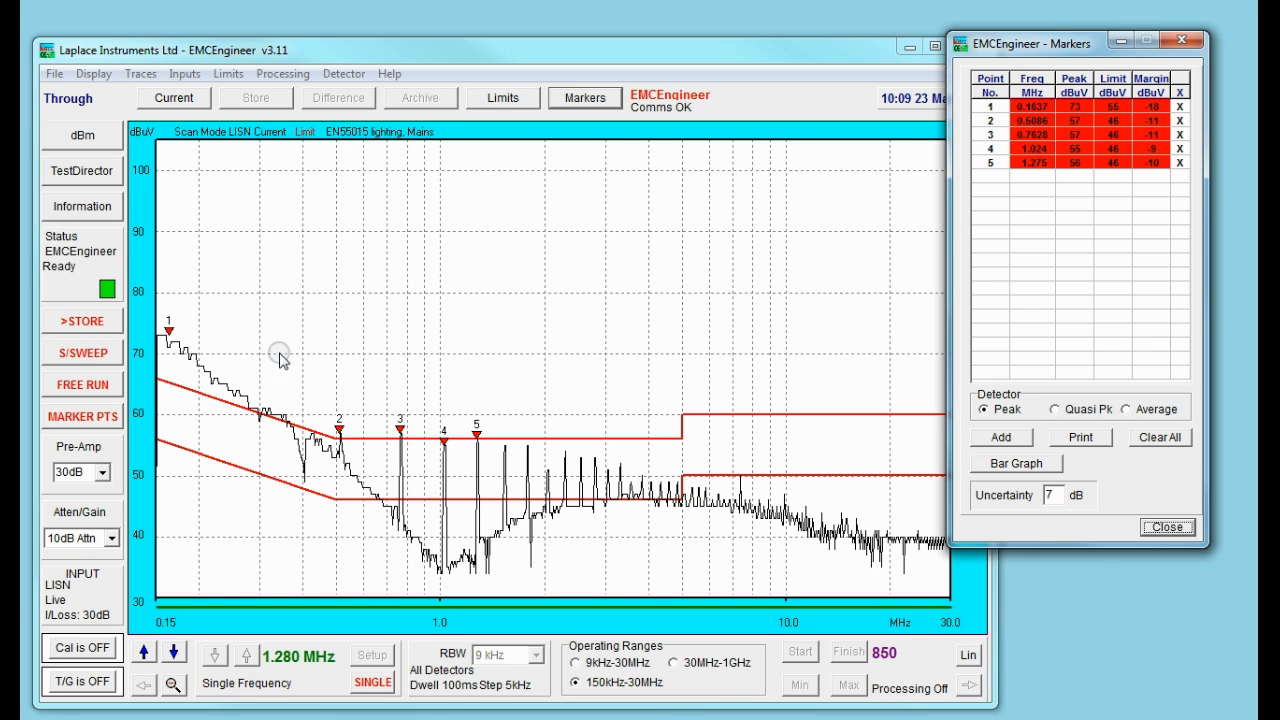
{"action": "mouse_move", "coordinate": [72, 416]}
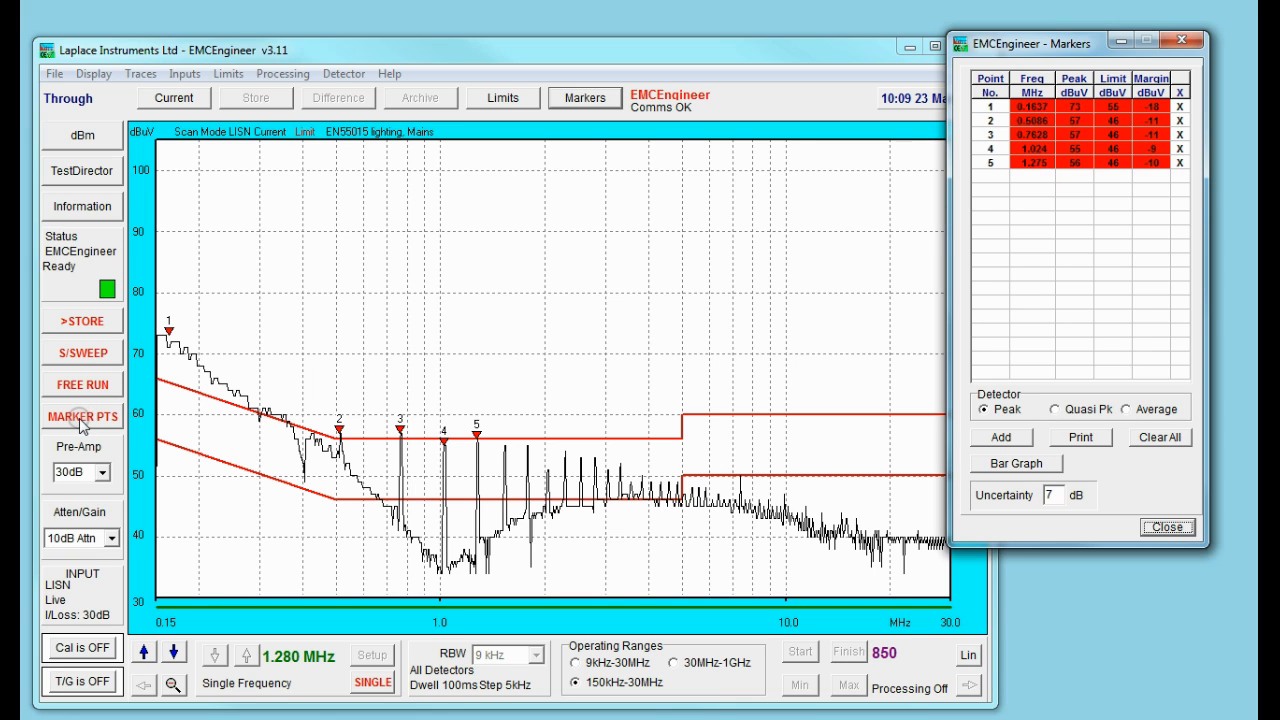
Measure every marker with each detector and view quasi-peak and average results as a bar graph
{"action": "left_click", "coordinate": [72, 414]}
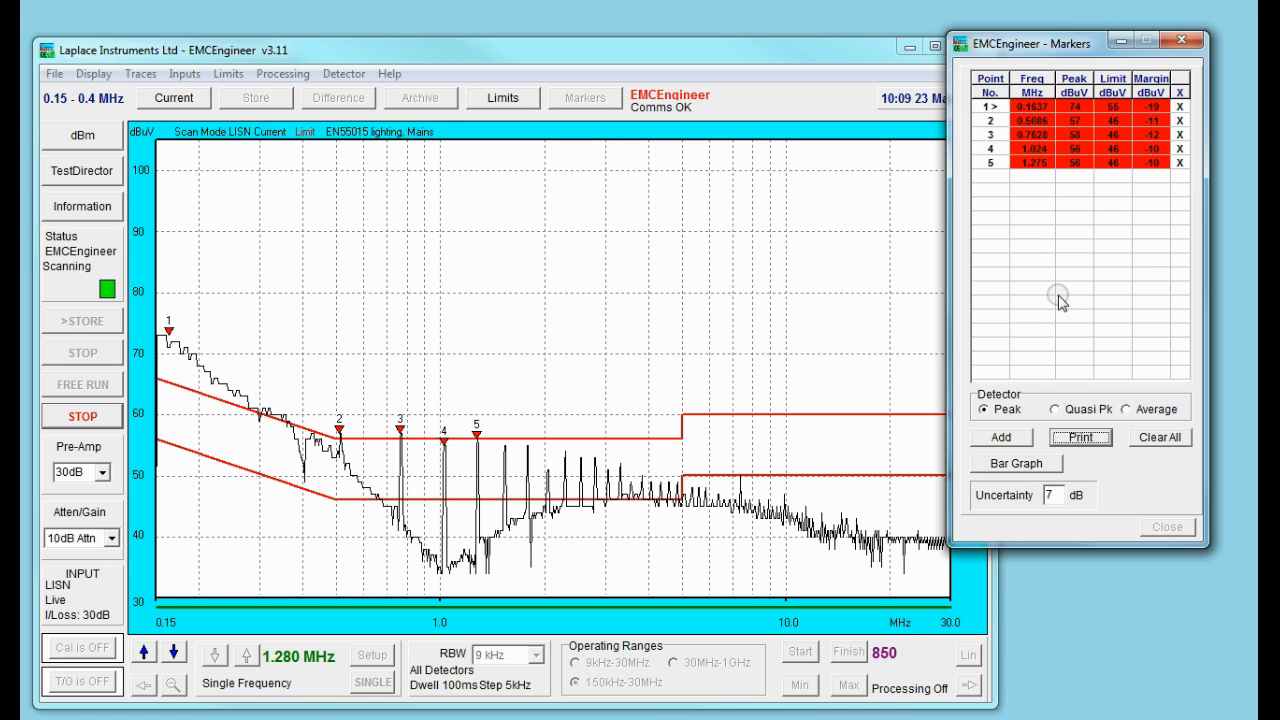
{"action": "left_click", "coordinate": [1048, 408]}
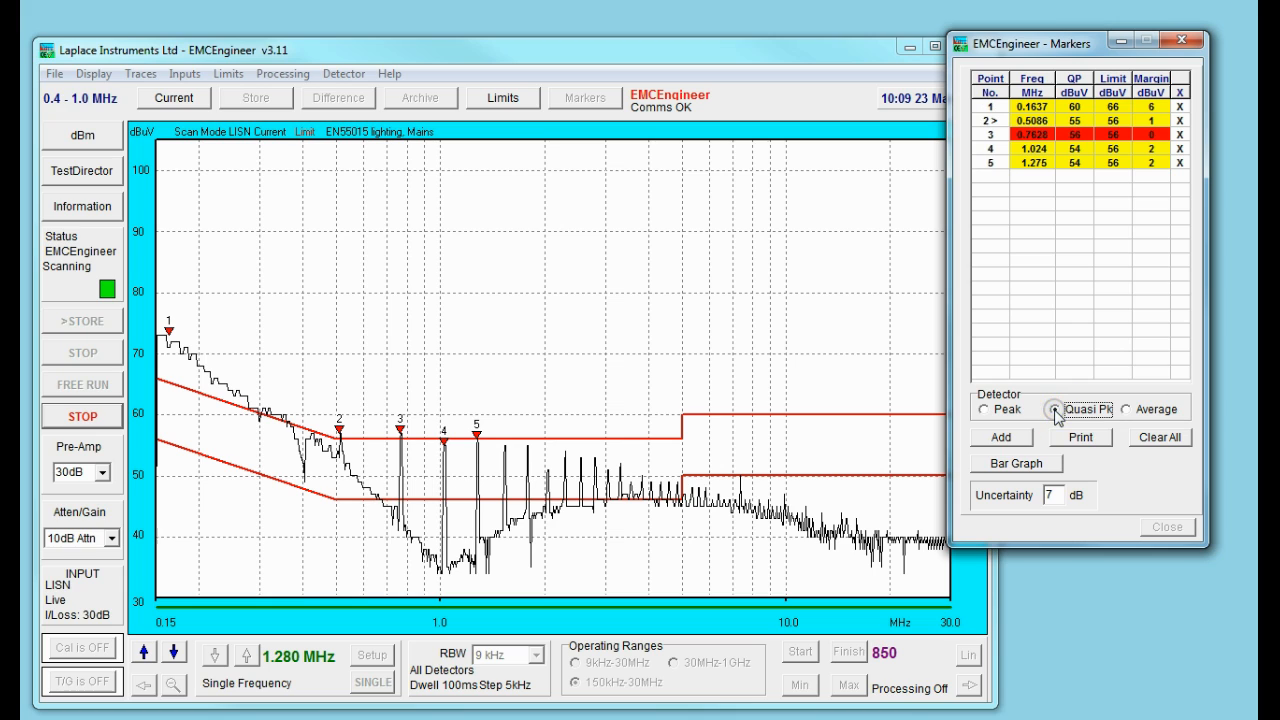
{"action": "left_click", "coordinate": [1124, 408]}
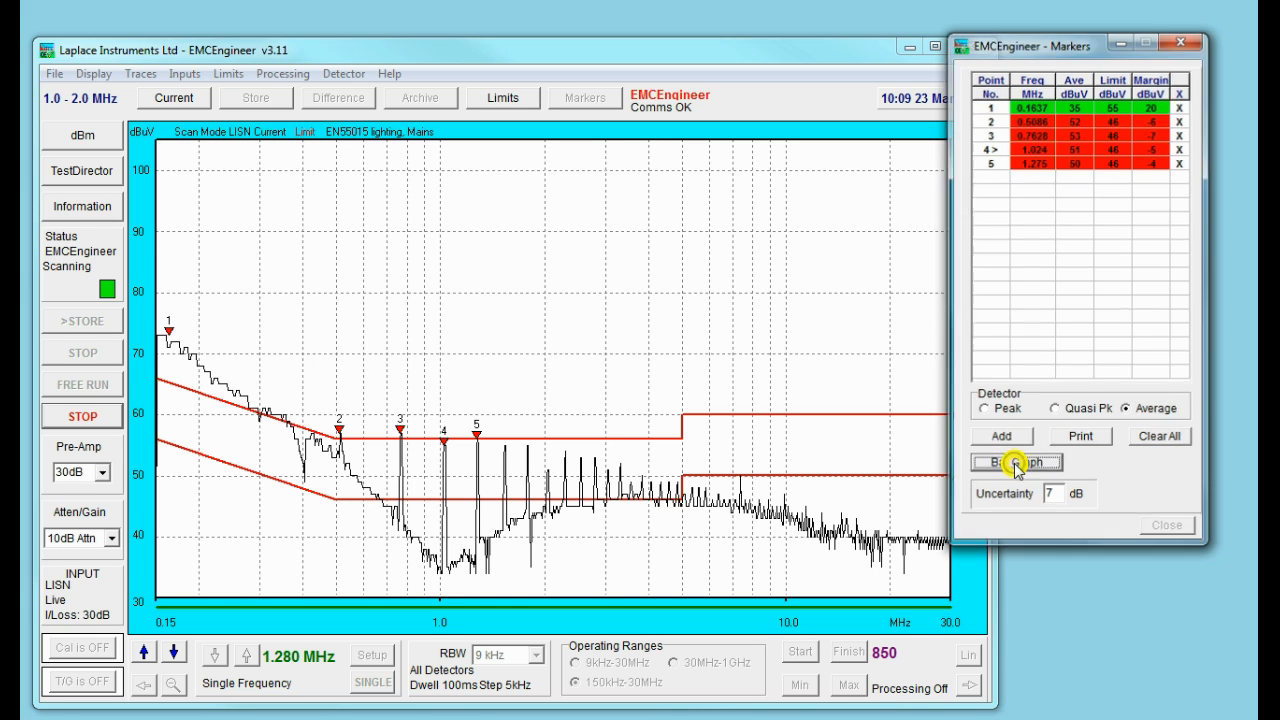
{"action": "left_click", "coordinate": [1016, 464]}
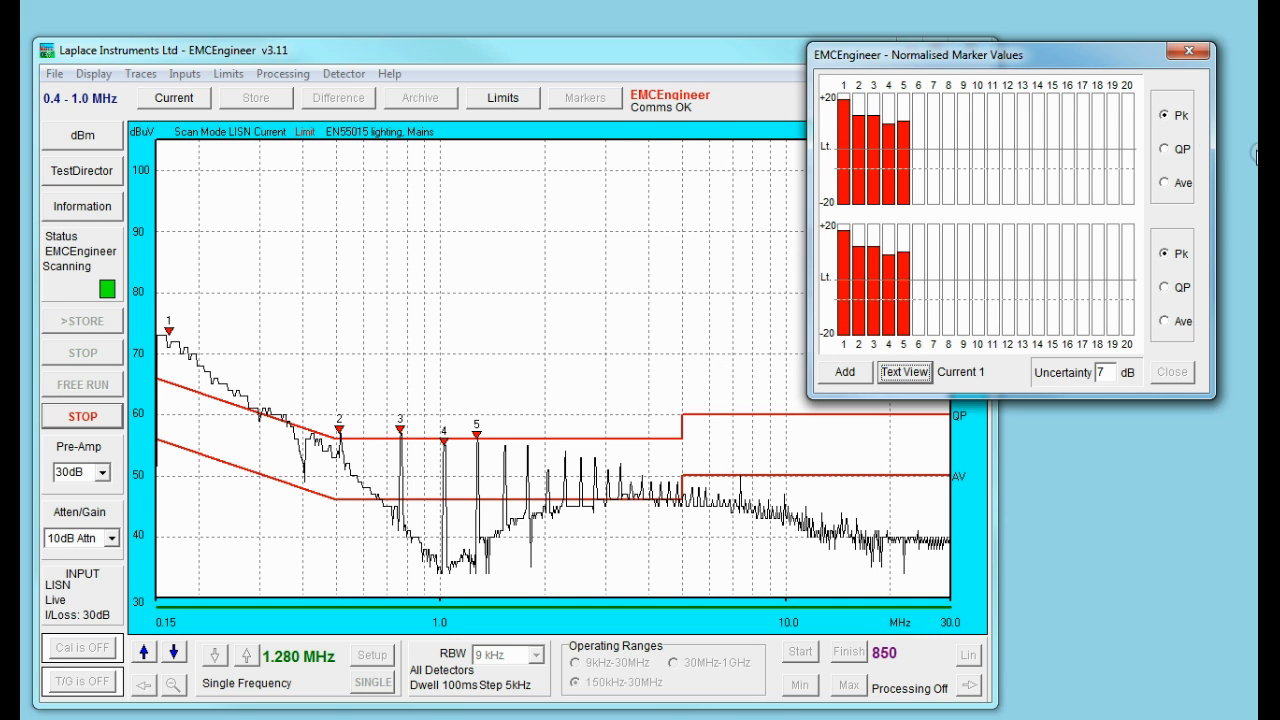
Chart quasi-peak above and average below with 4 dB uncertainty, then return to the table view
{"action": "left_click", "coordinate": [1160, 150]}
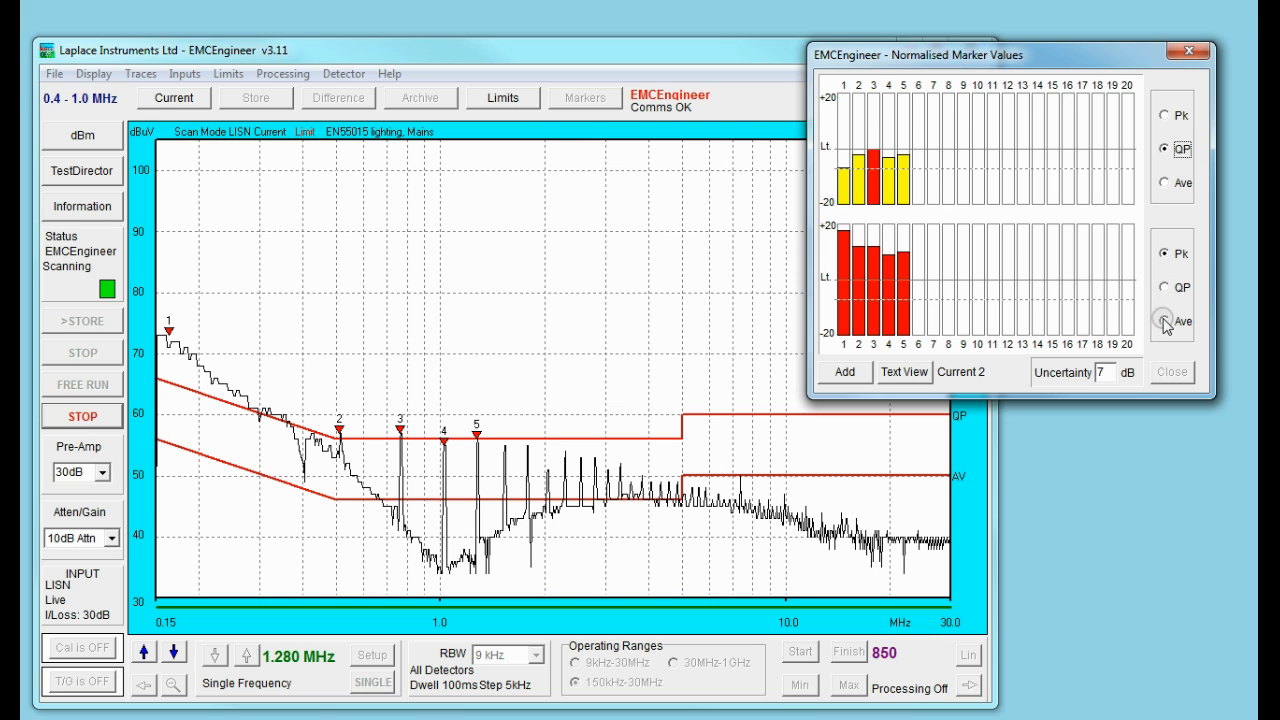
{"action": "left_click", "coordinate": [1162, 320]}
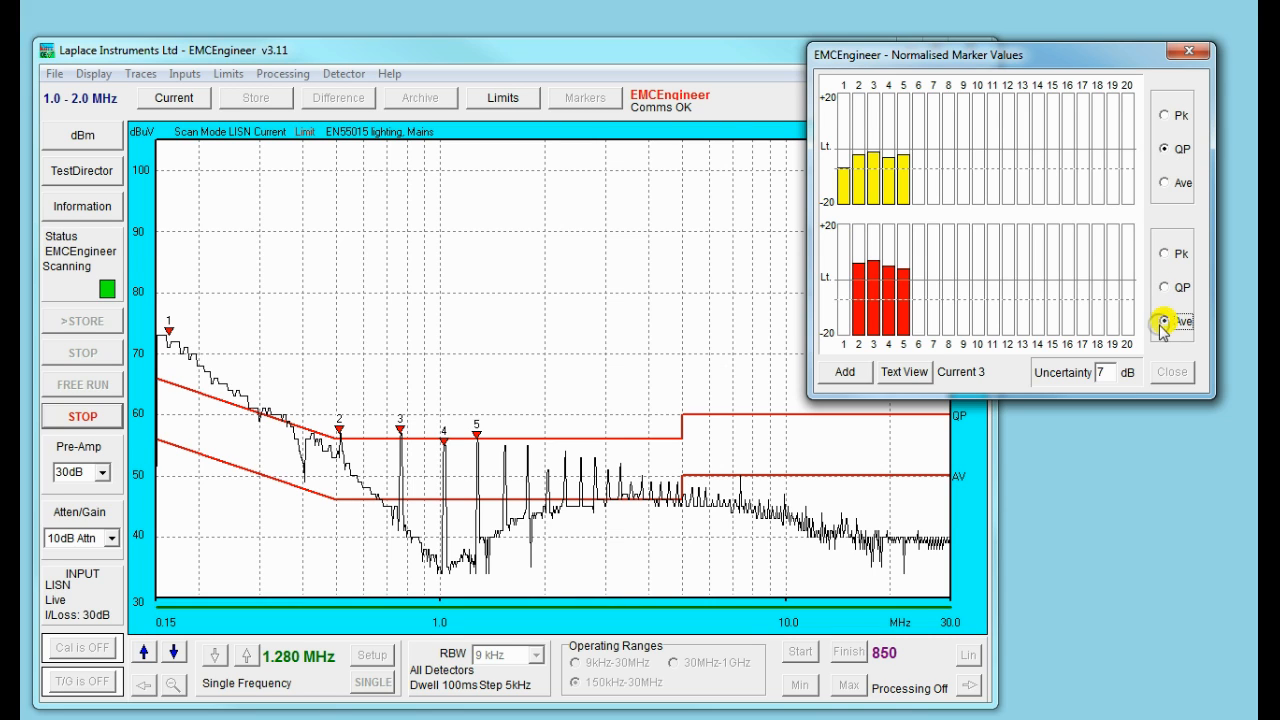
{"action": "left_click", "coordinate": [1166, 322]}
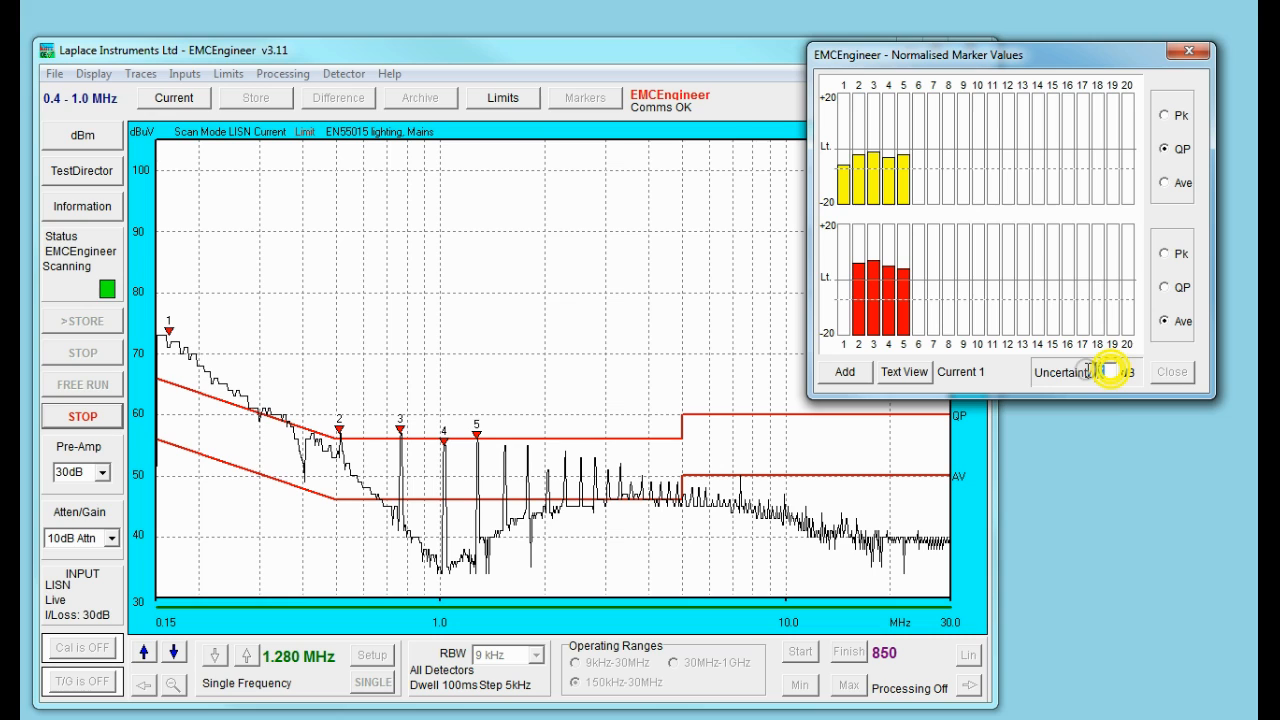
{"action": "left_click", "coordinate": [1104, 370]}
{"action": "type", "text": "4"}
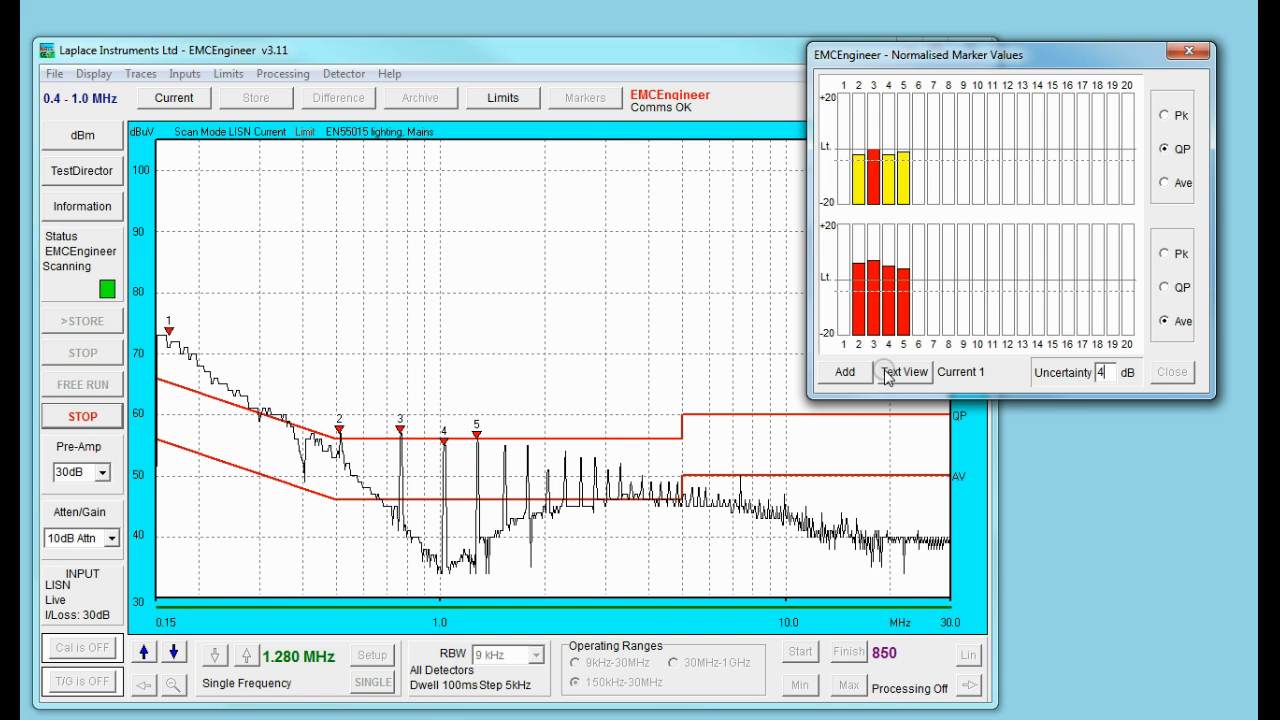
{"action": "left_click", "coordinate": [902, 372]}
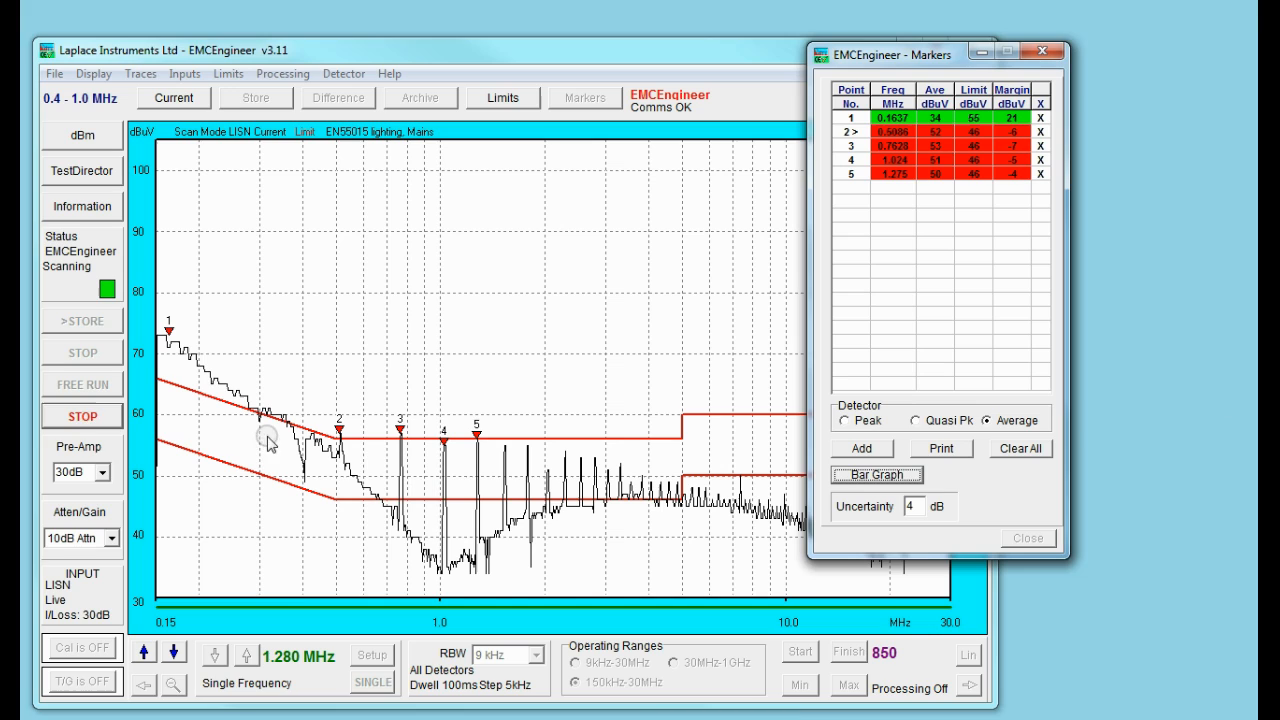
Pick 166 kHz on the graph and switch to Single Frequency mode
{"action": "left_click", "coordinate": [66, 412]}
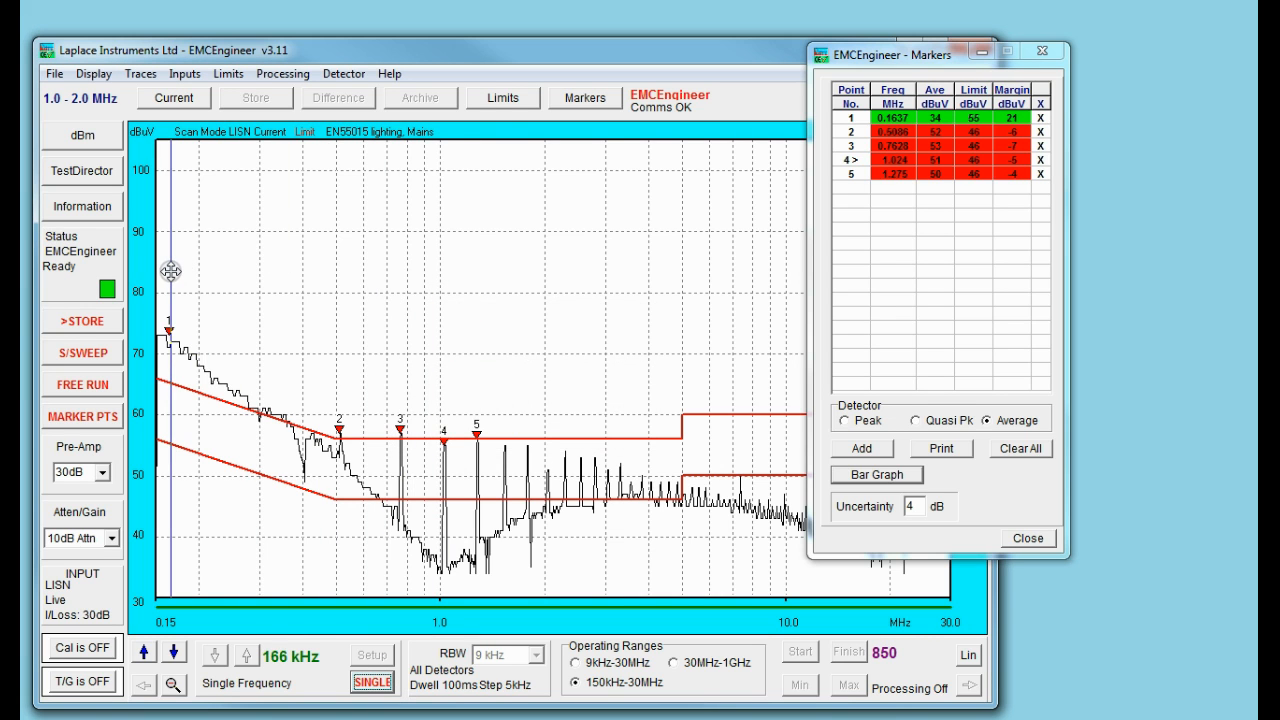
{"action": "left_click", "coordinate": [80, 352]}
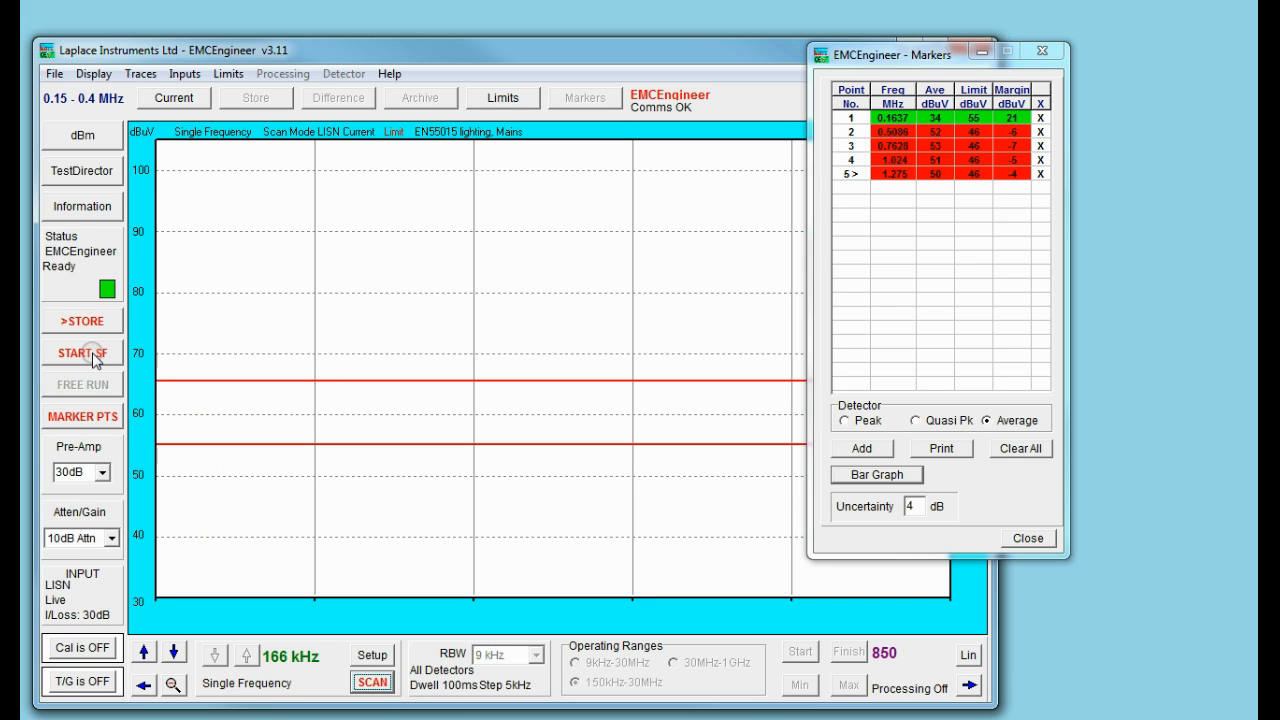
Run the 166 kHz single-frequency measurement past the limit-line warning and report markers as quasi-peak
{"action": "left_click", "coordinate": [82, 352]}
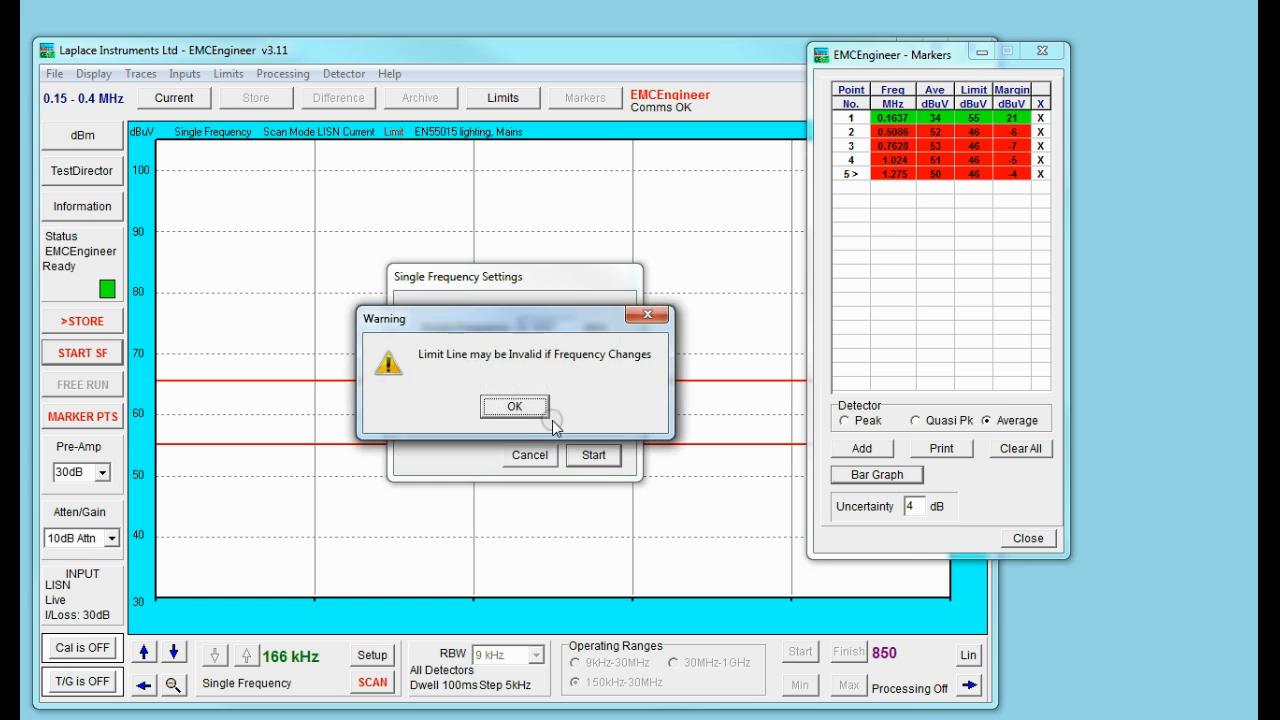
{"action": "left_click", "coordinate": [514, 404]}
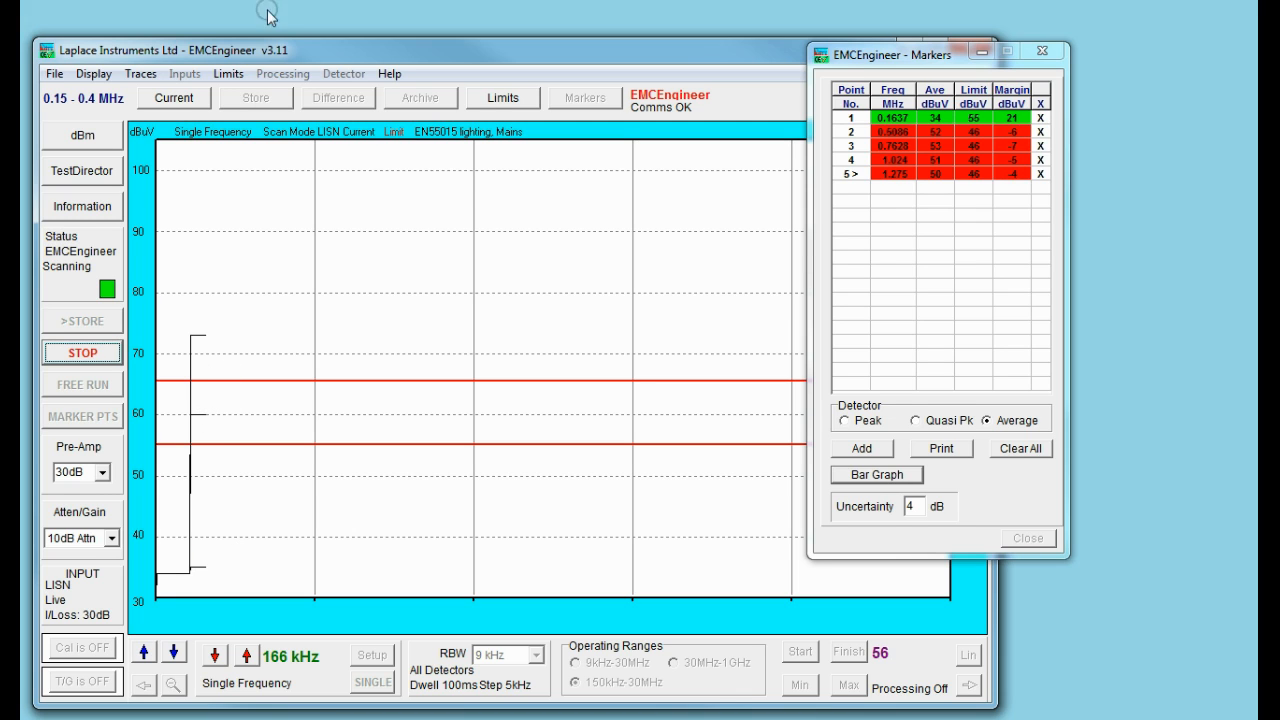
{"action": "left_click", "coordinate": [140, 72]}
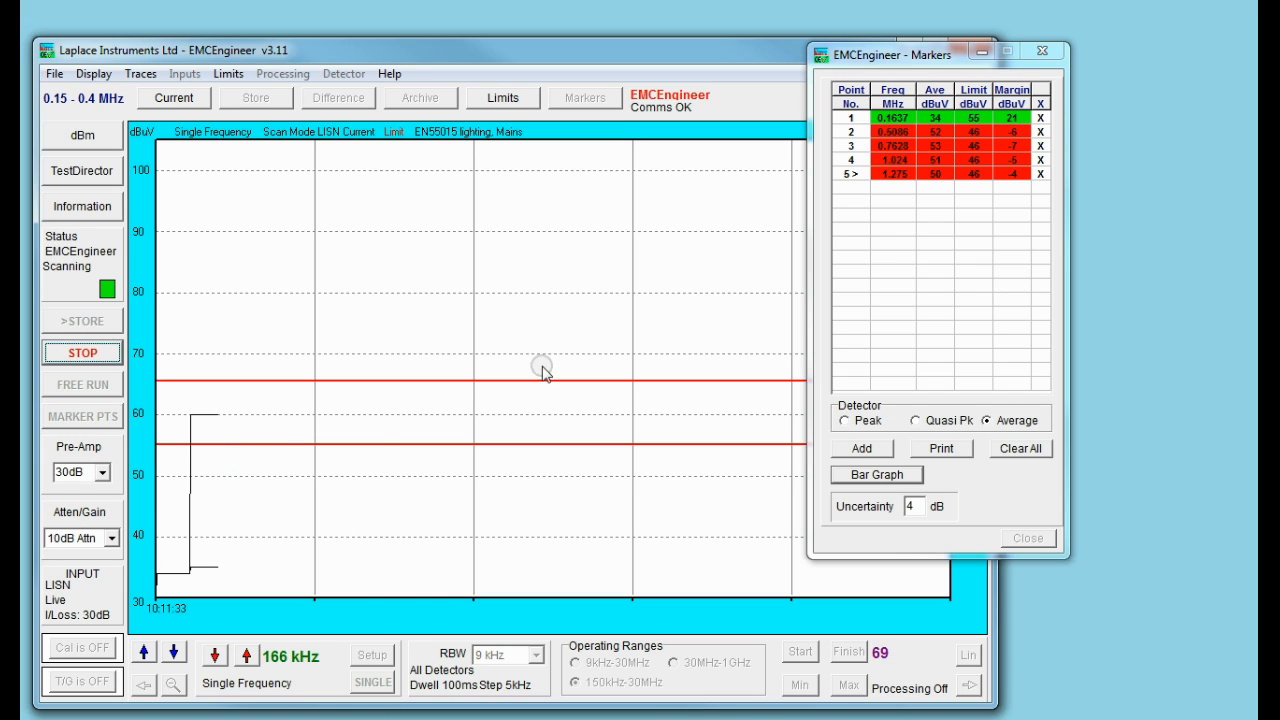
{"action": "mouse_move", "coordinate": [700, 218]}
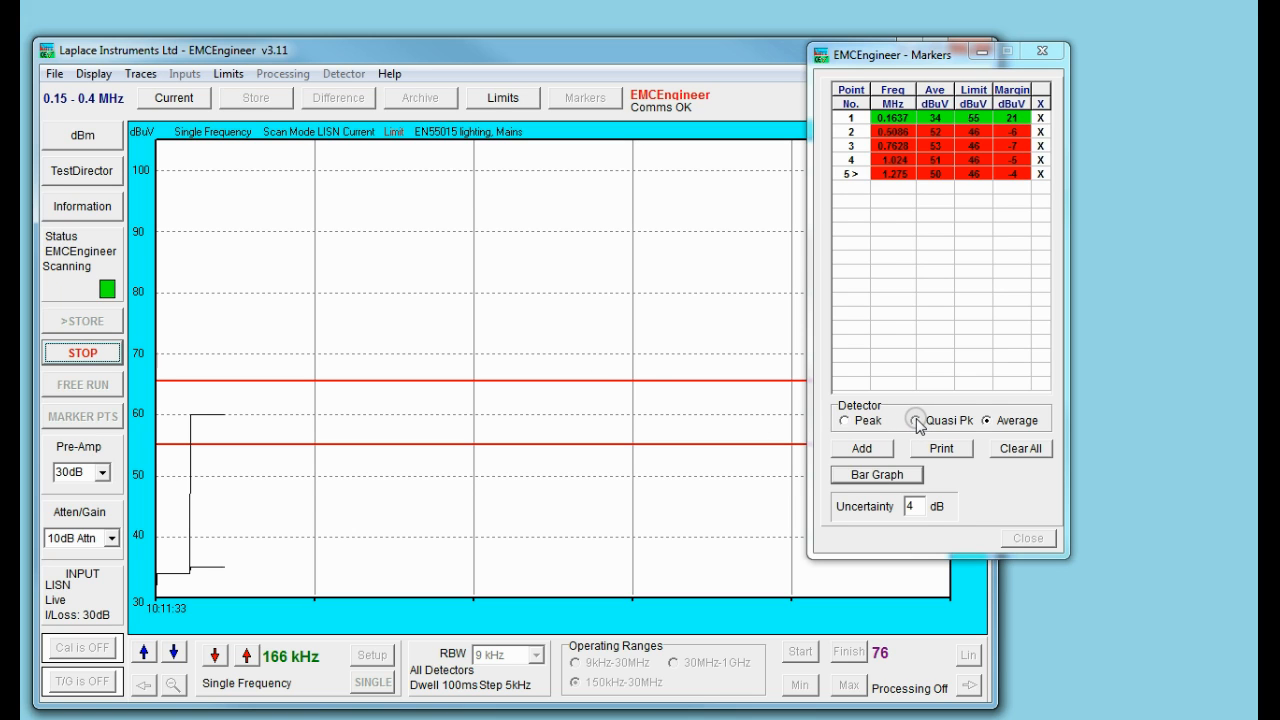
{"action": "left_click", "coordinate": [916, 420]}
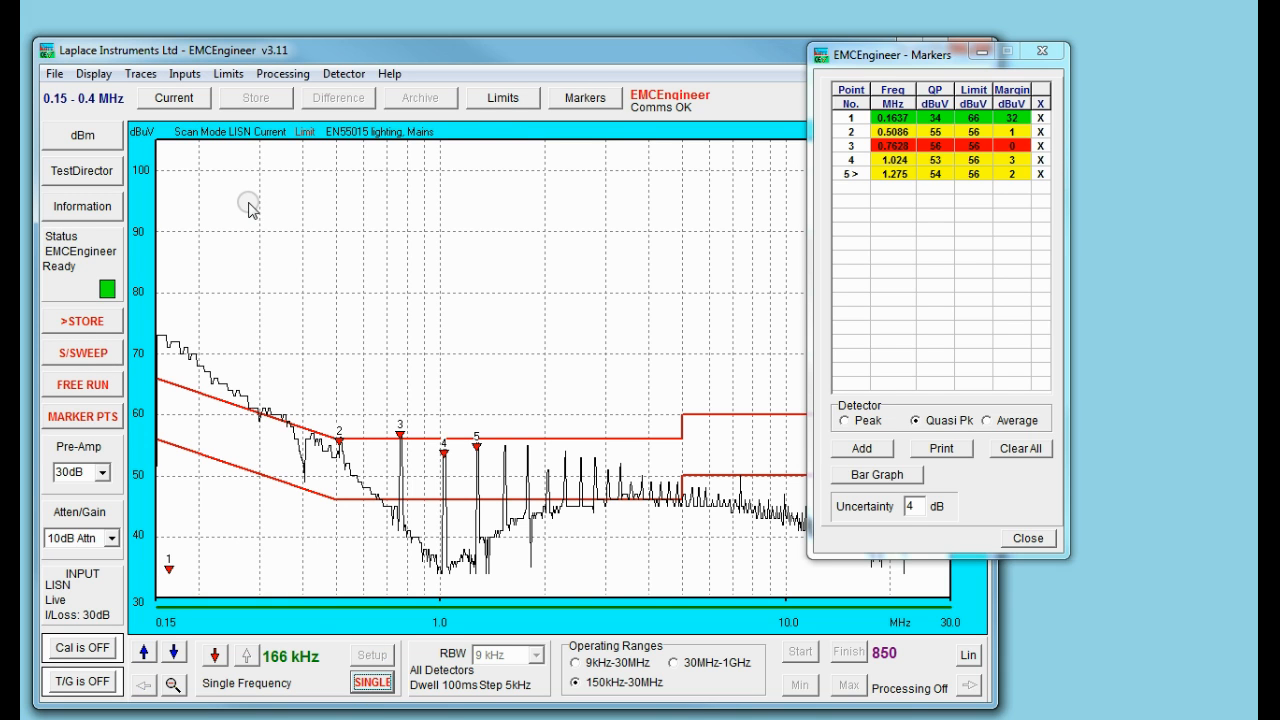
{"action": "mouse_move", "coordinate": [404, 192]}
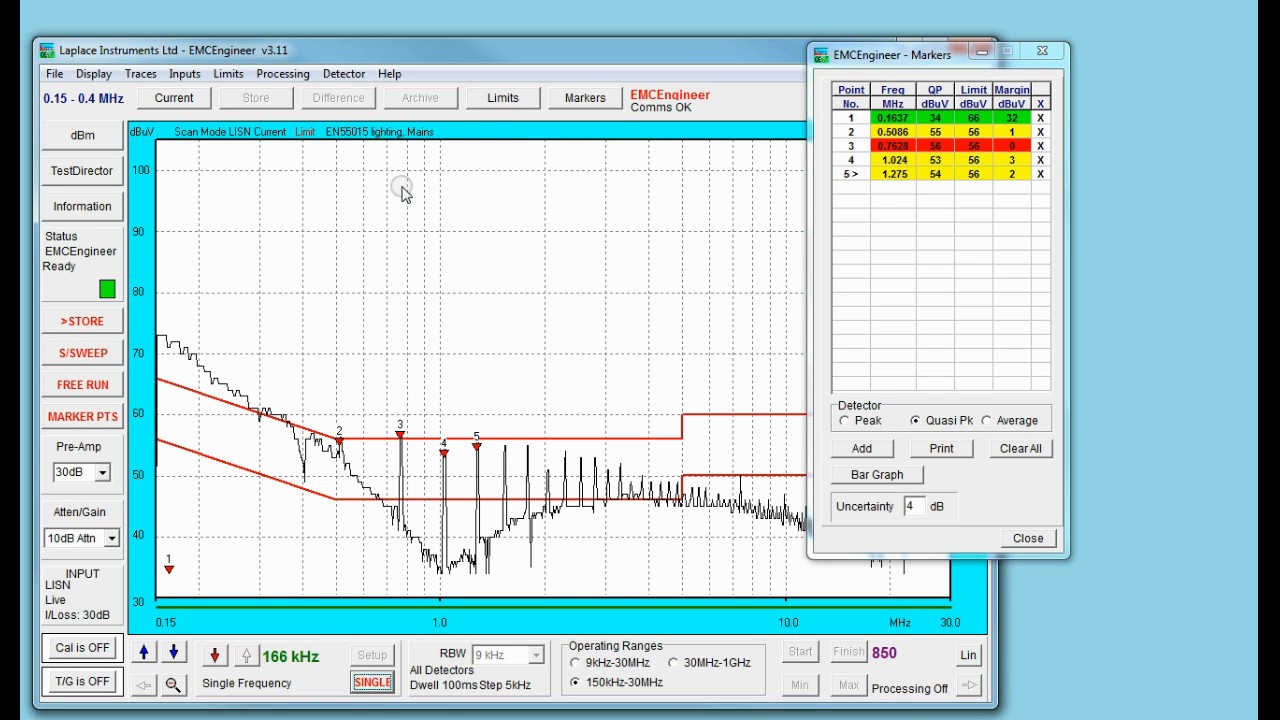
{"action": "mouse_move", "coordinate": [82, 352]}
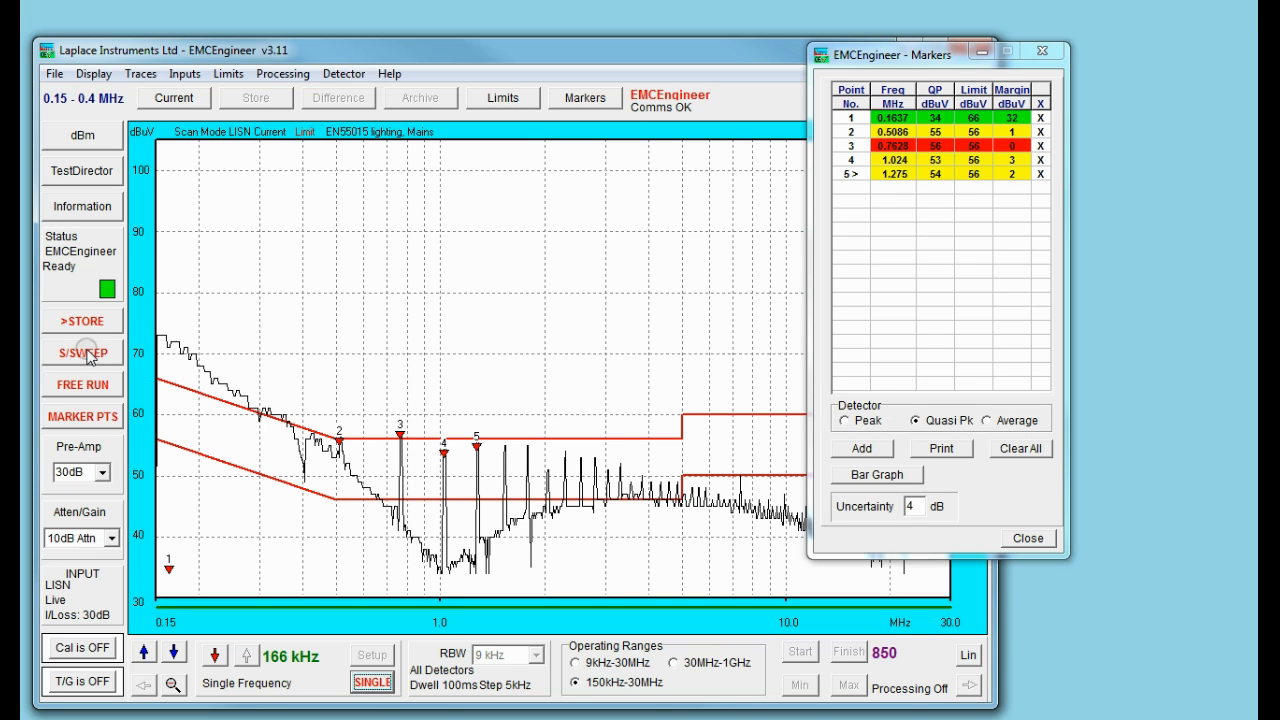
Start a fresh single sweep over 150 kHz–30 MHz to replace the previous trace
{"action": "left_click", "coordinate": [80, 352]}
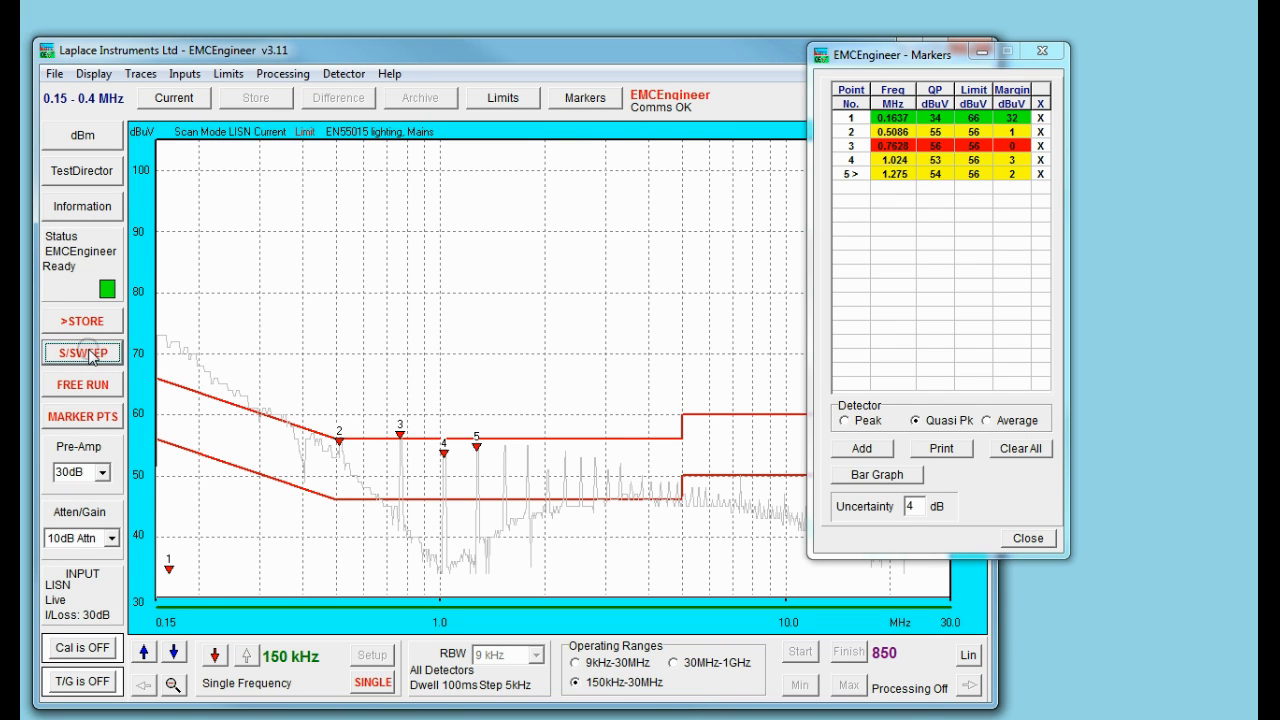
{"action": "left_click", "coordinate": [80, 352]}
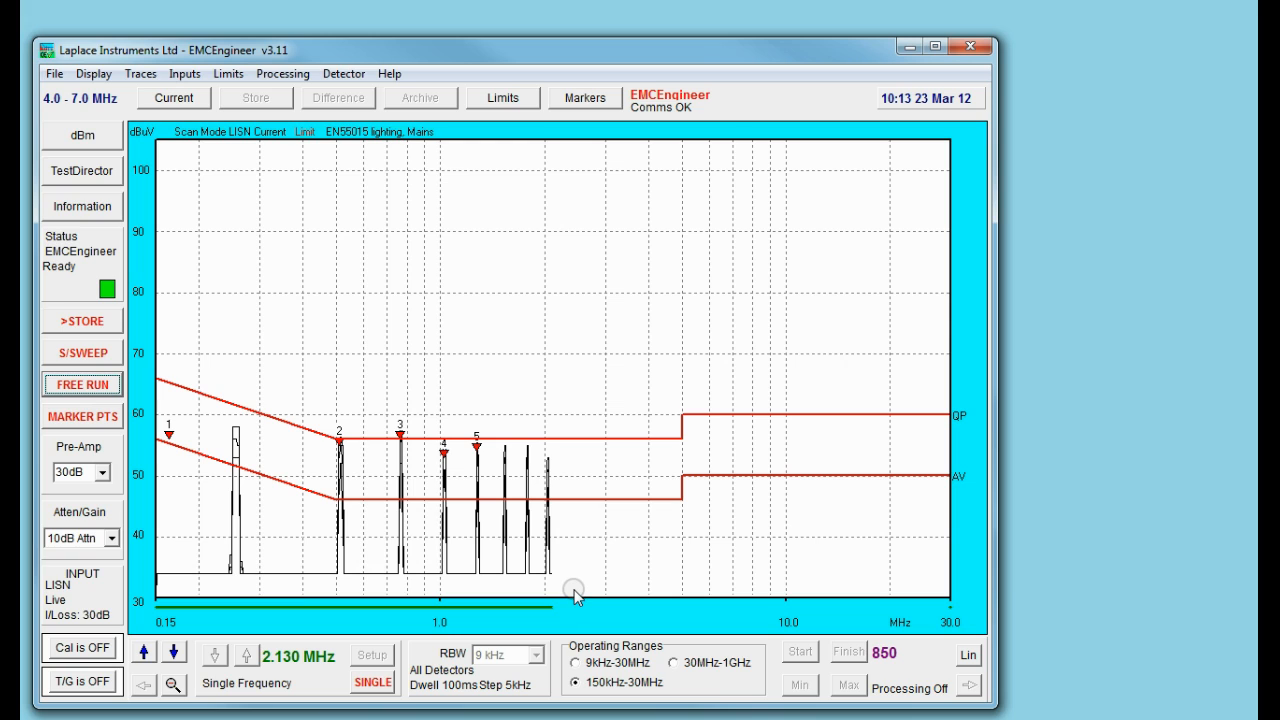
{"action": "mouse_move", "coordinate": [820, 648]}
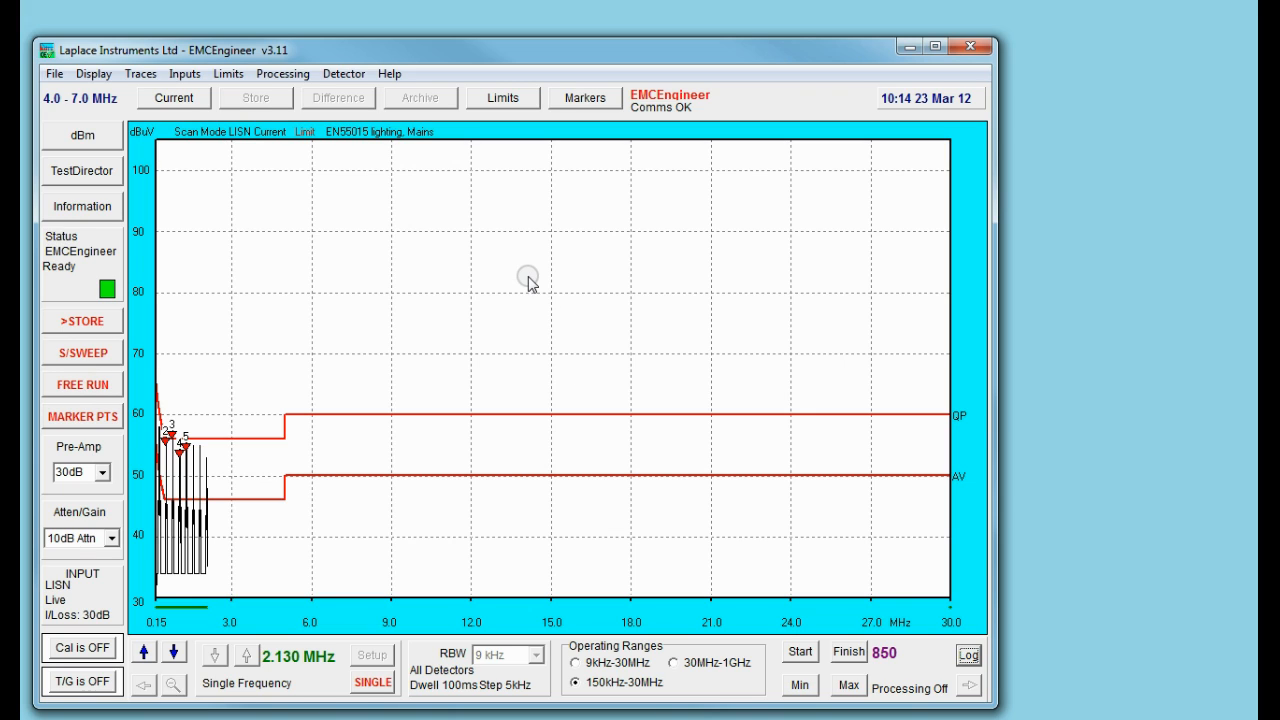
{"action": "mouse_move", "coordinate": [518, 280]}
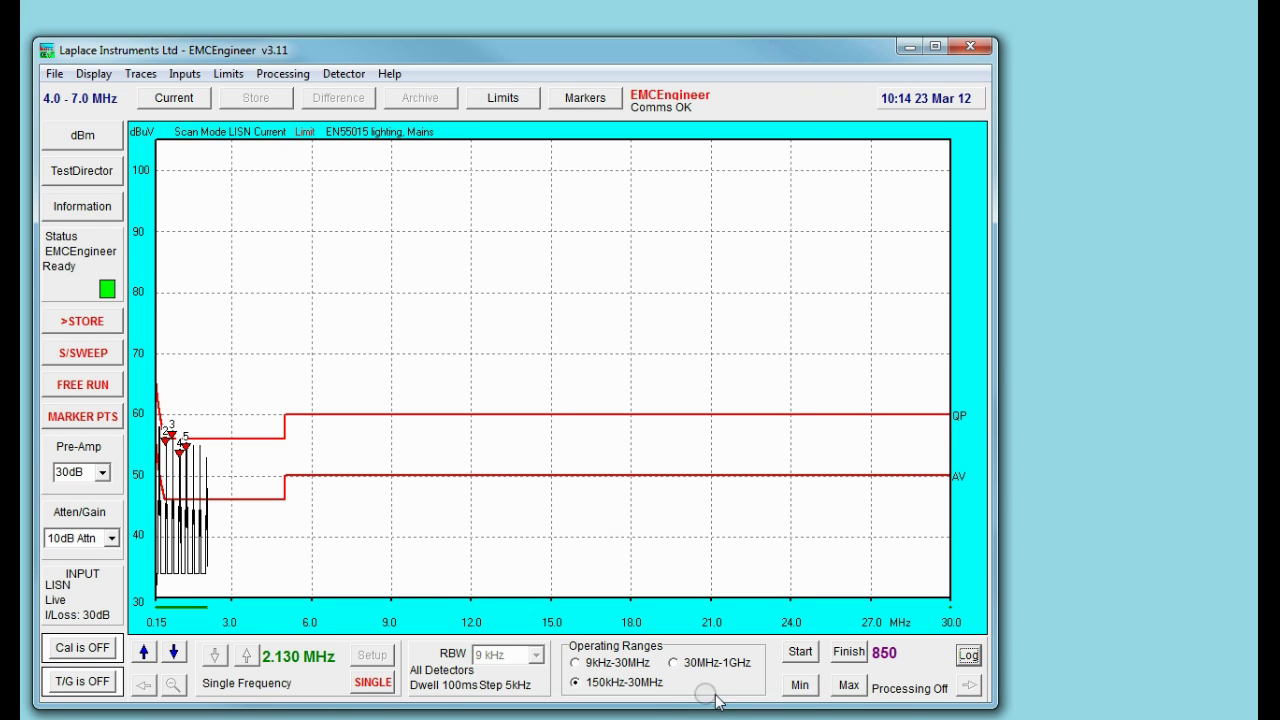
Set the finish frequency to 2 MHz so the linear plot spans 0.15–2 MHz
{"action": "left_click", "coordinate": [846, 652]}
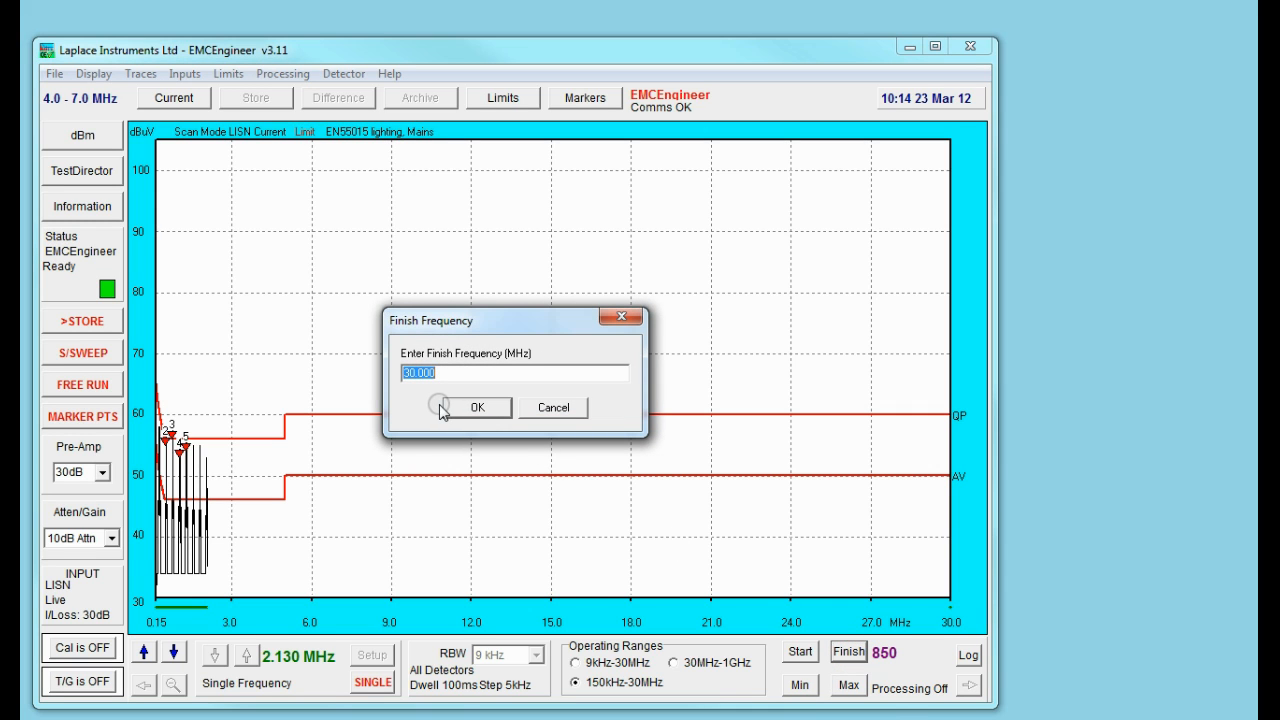
{"action": "left_click", "coordinate": [478, 408]}
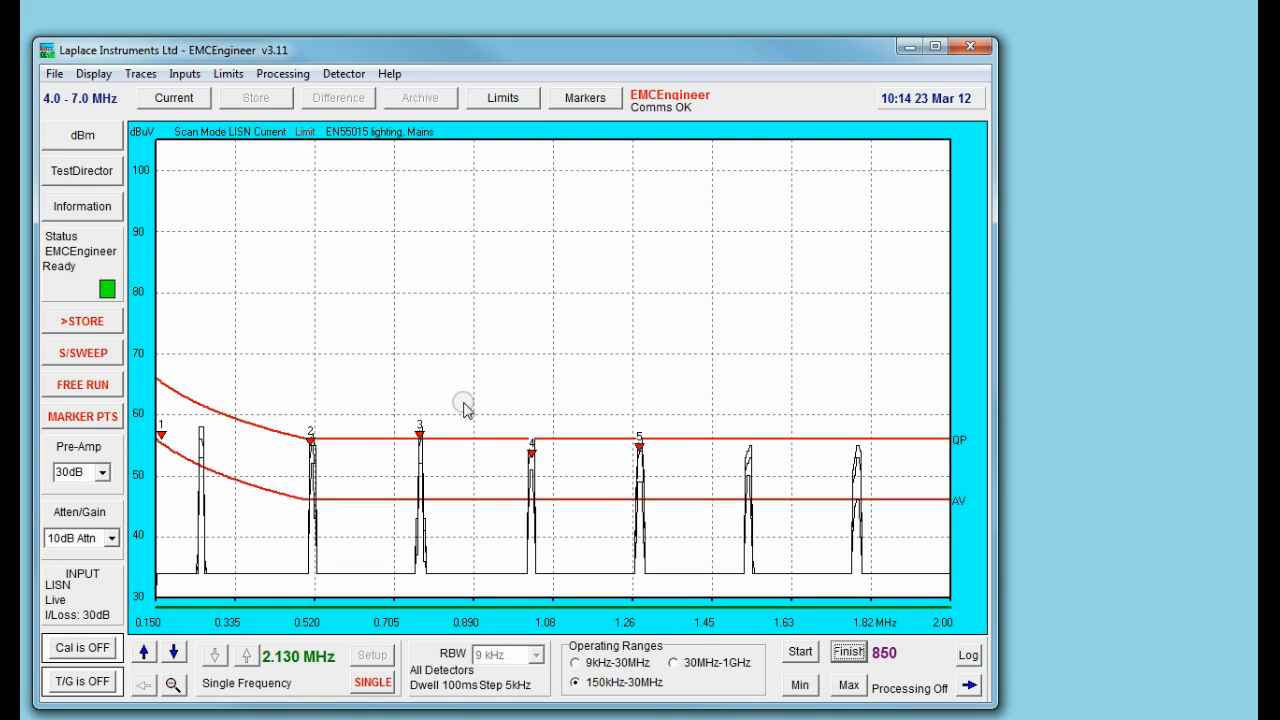
{"action": "mouse_move", "coordinate": [460, 400]}
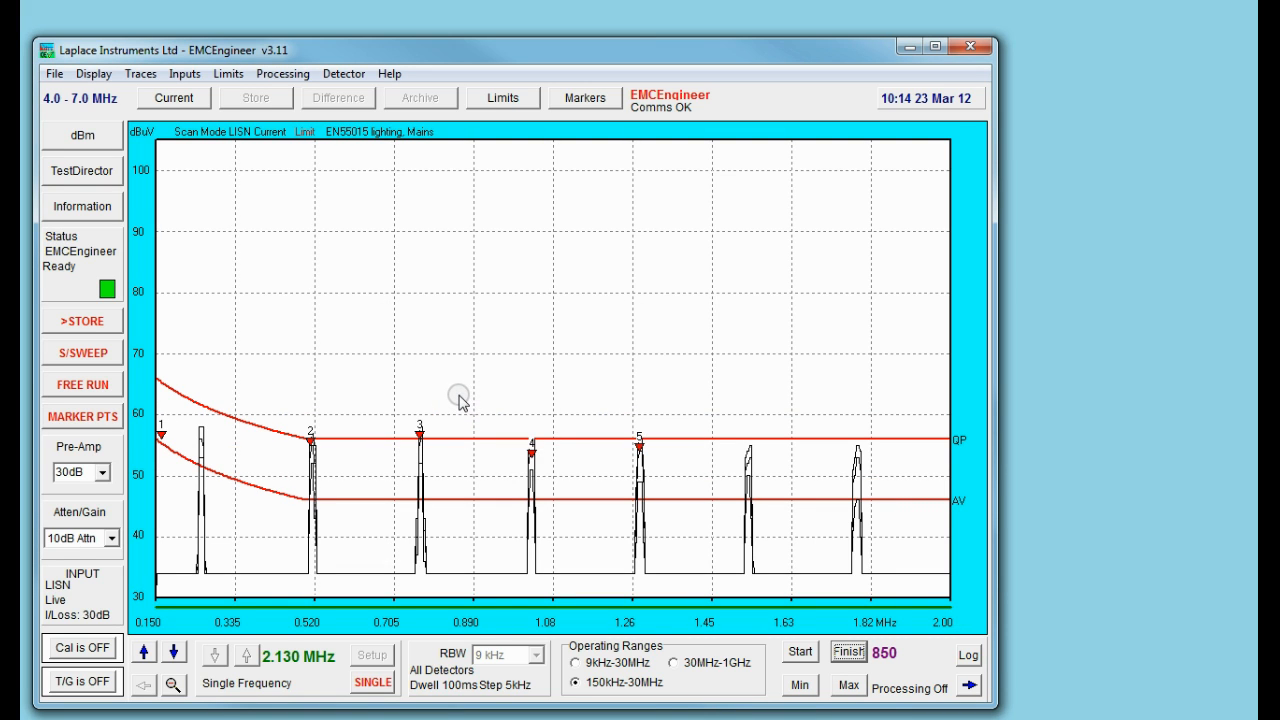
{"action": "mouse_move", "coordinate": [336, 410]}
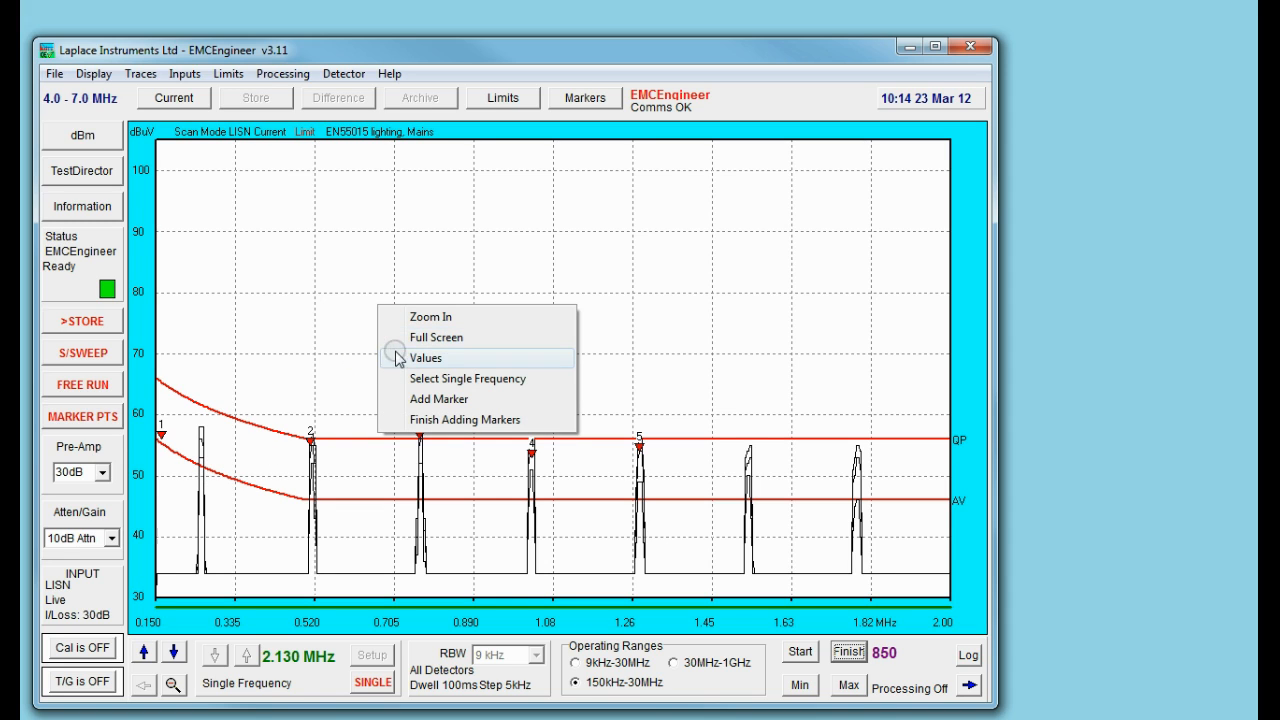
{"action": "mouse_move", "coordinate": [432, 400]}
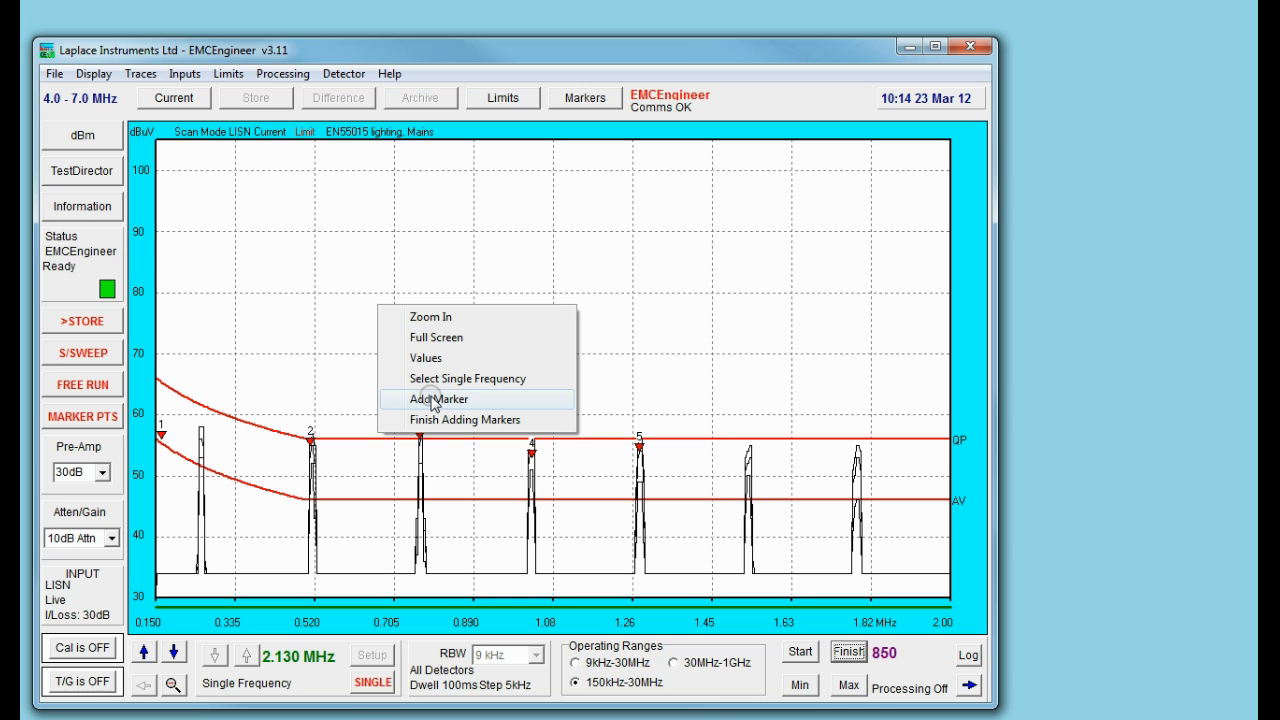
Show the Values readout on the graph and move it from 772 kHz to 975 kHz
{"action": "left_click", "coordinate": [436, 400]}
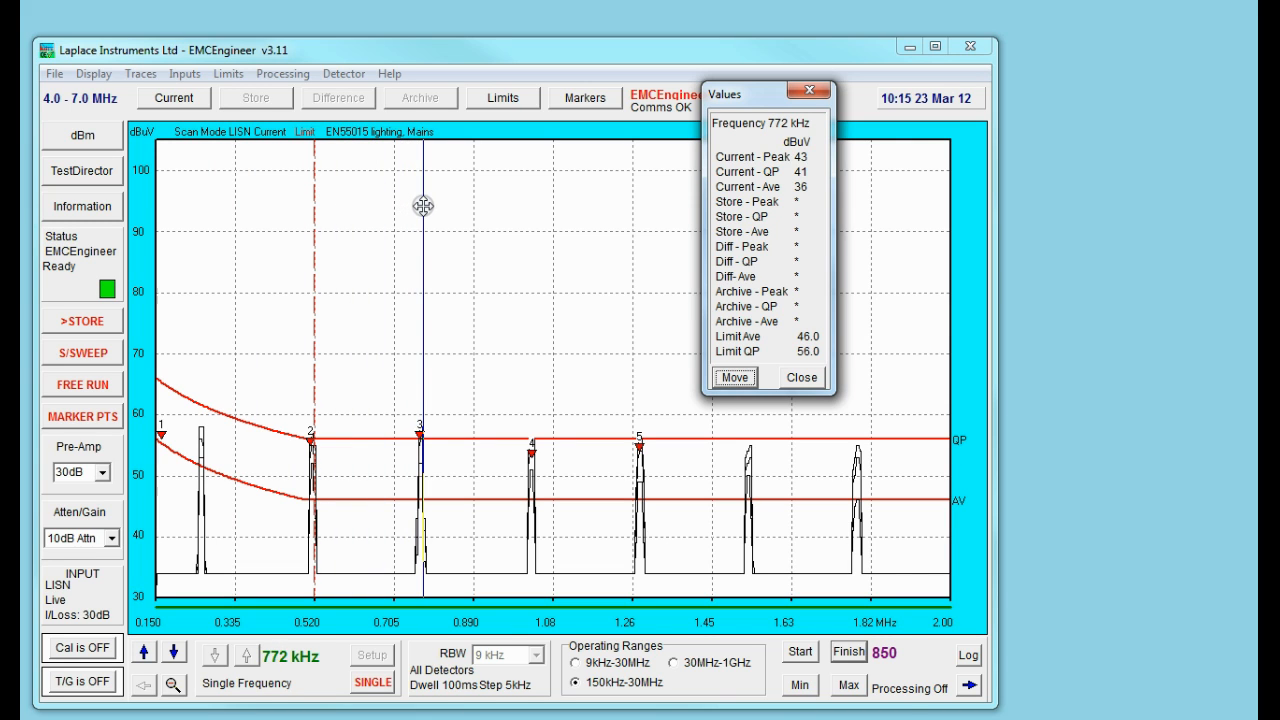
{"action": "left_click_drag", "start_coordinate": [424, 204], "coordinate": [512, 212]}
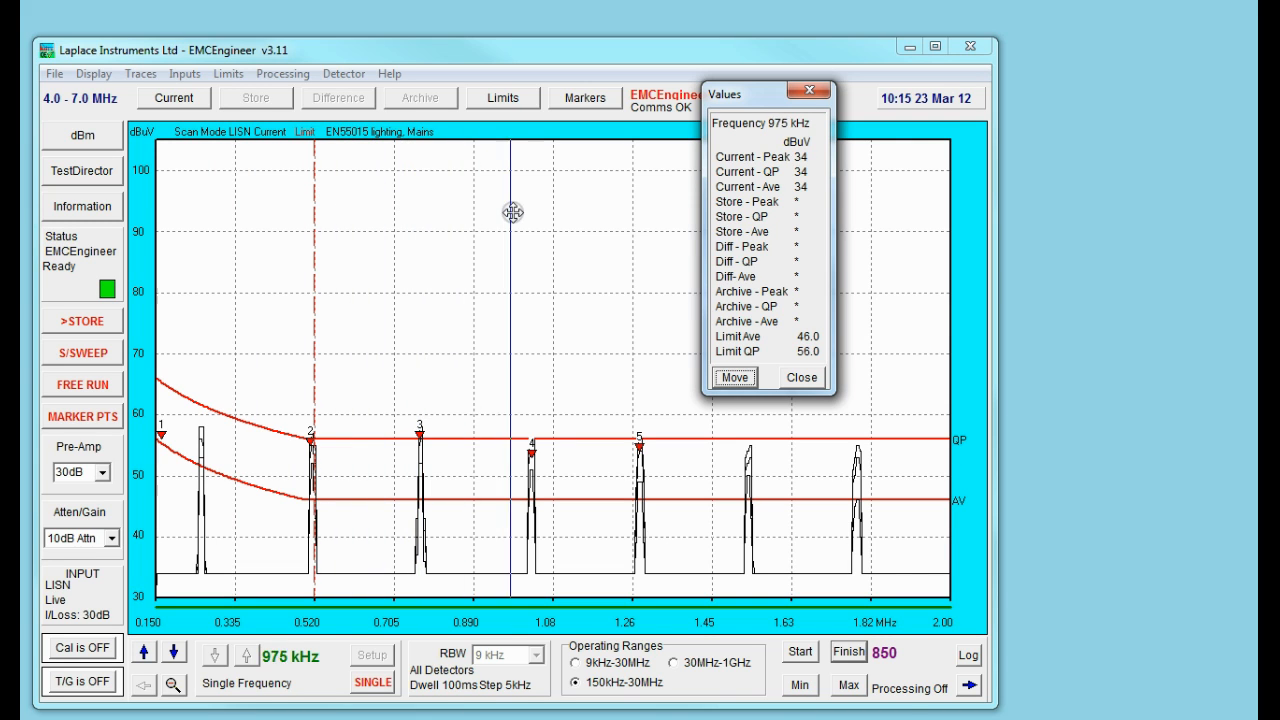